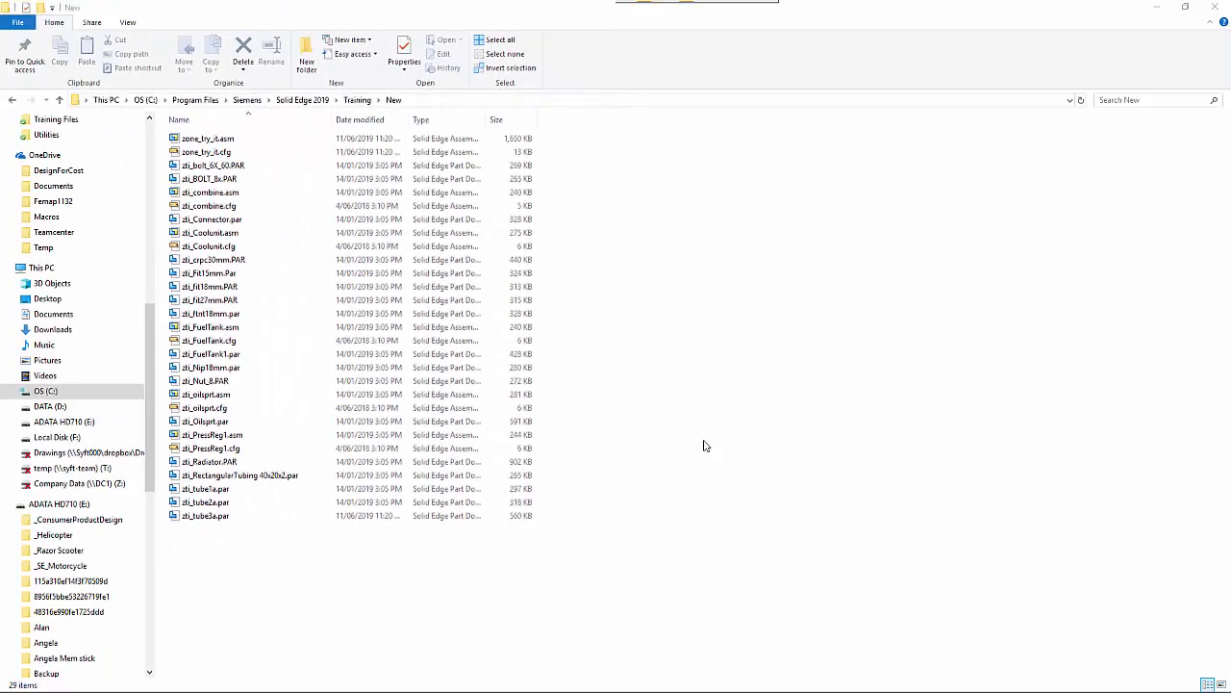
Step: Select the zone_try_it.asm assembly file in the Training New folder
click(208, 139)
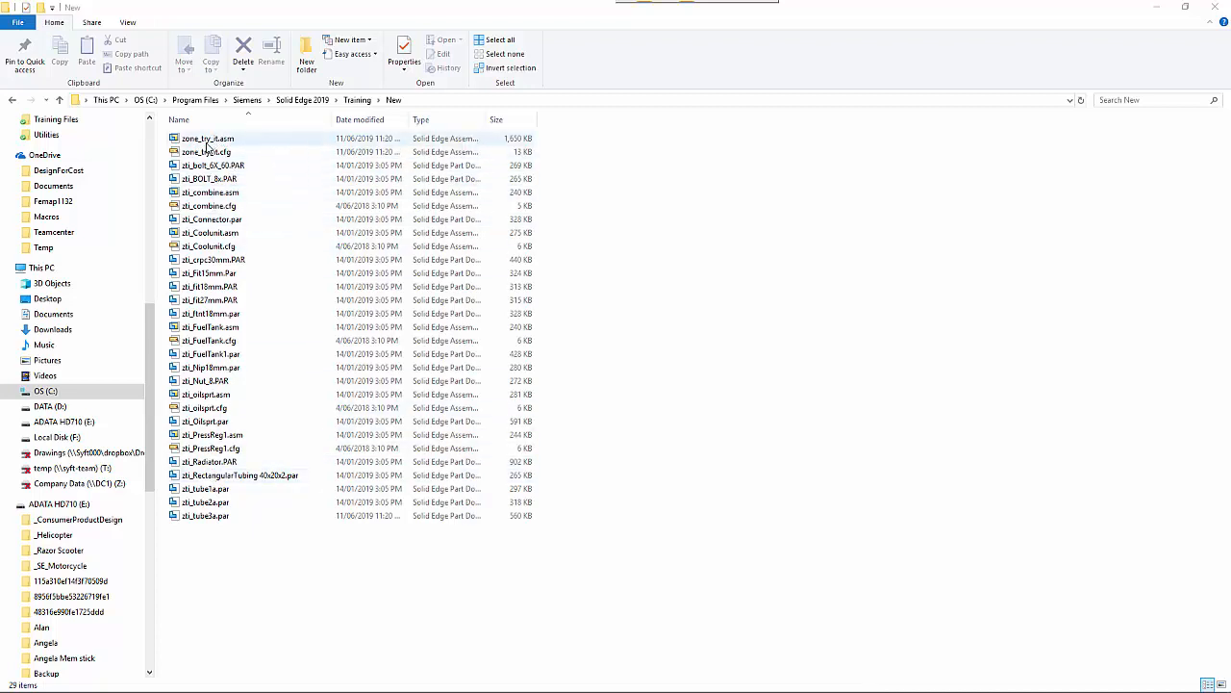
Step: Load zone_try_it.asm into Design Manager via the file's context menu
right_click(207, 138)
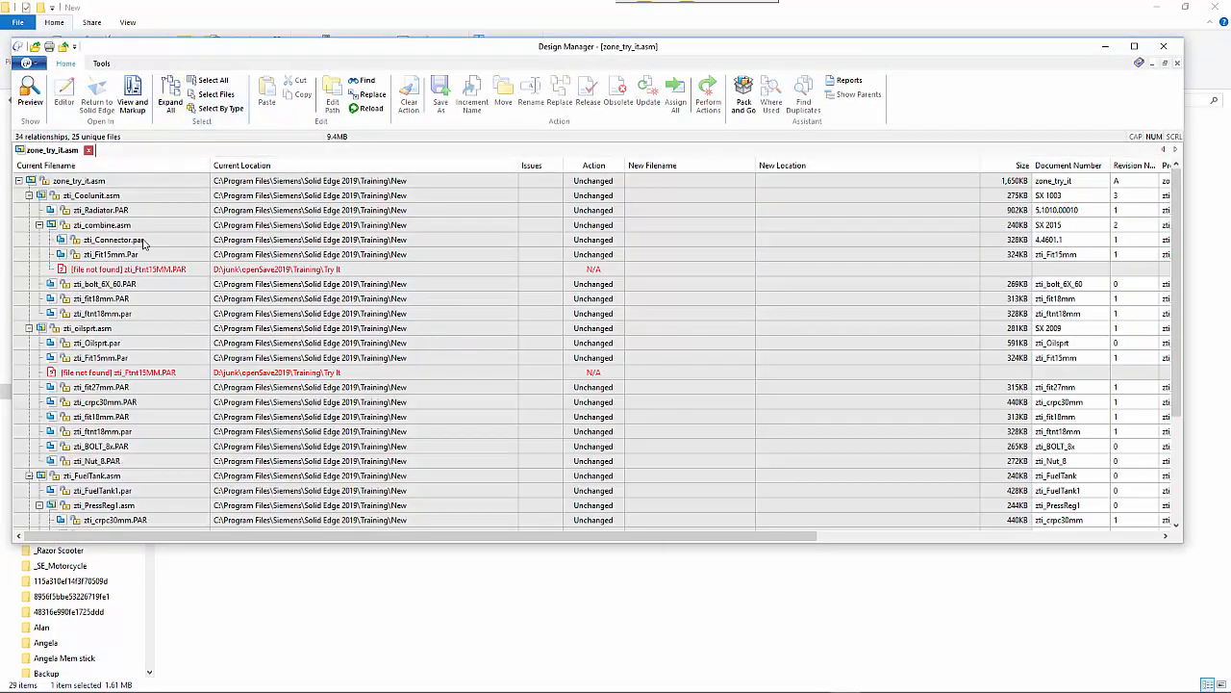
mouse_move(138, 277)
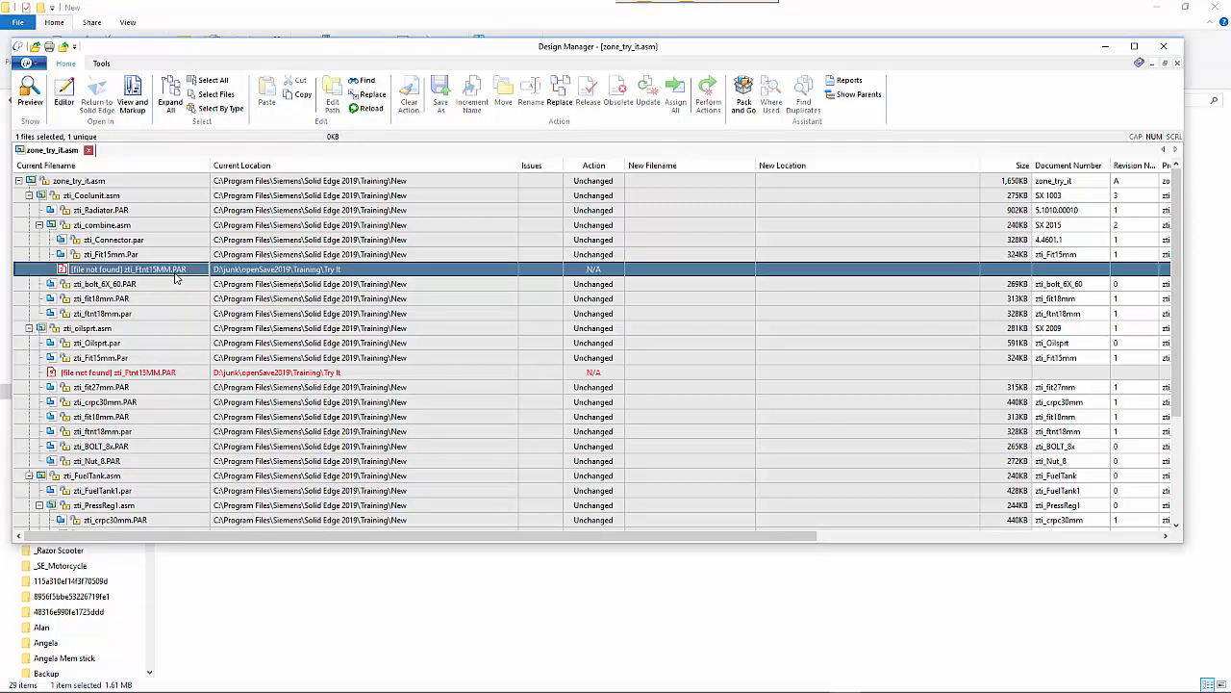
mouse_move(166, 279)
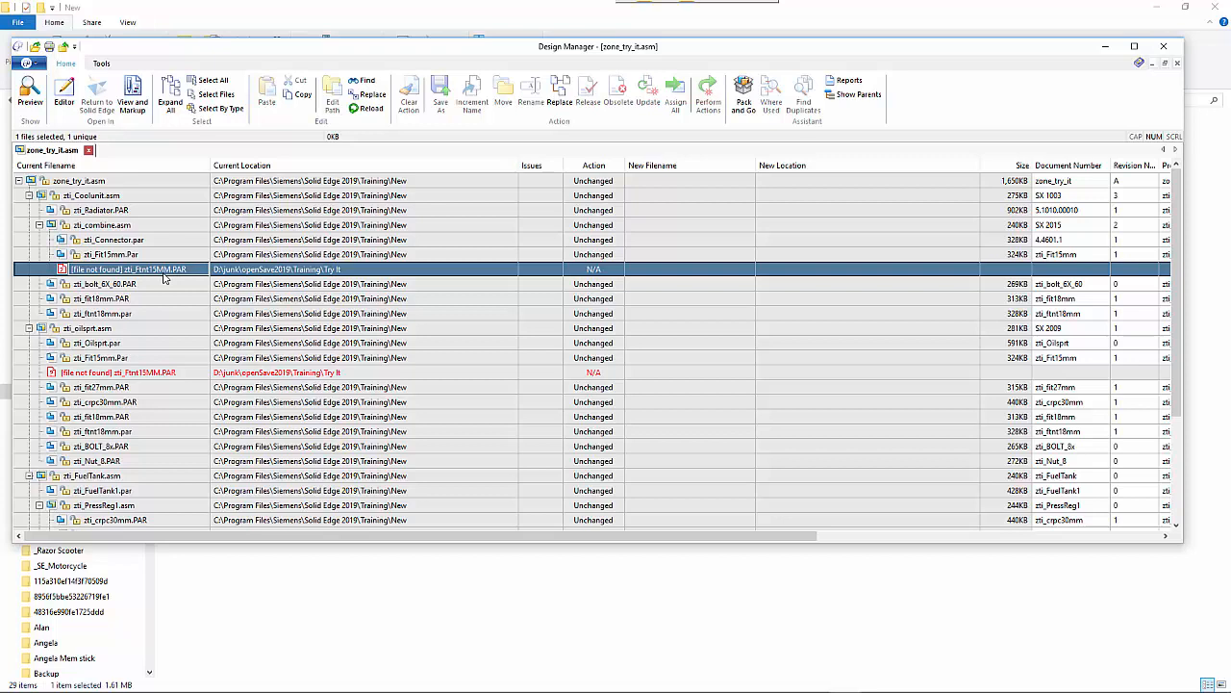
mouse_move(152, 277)
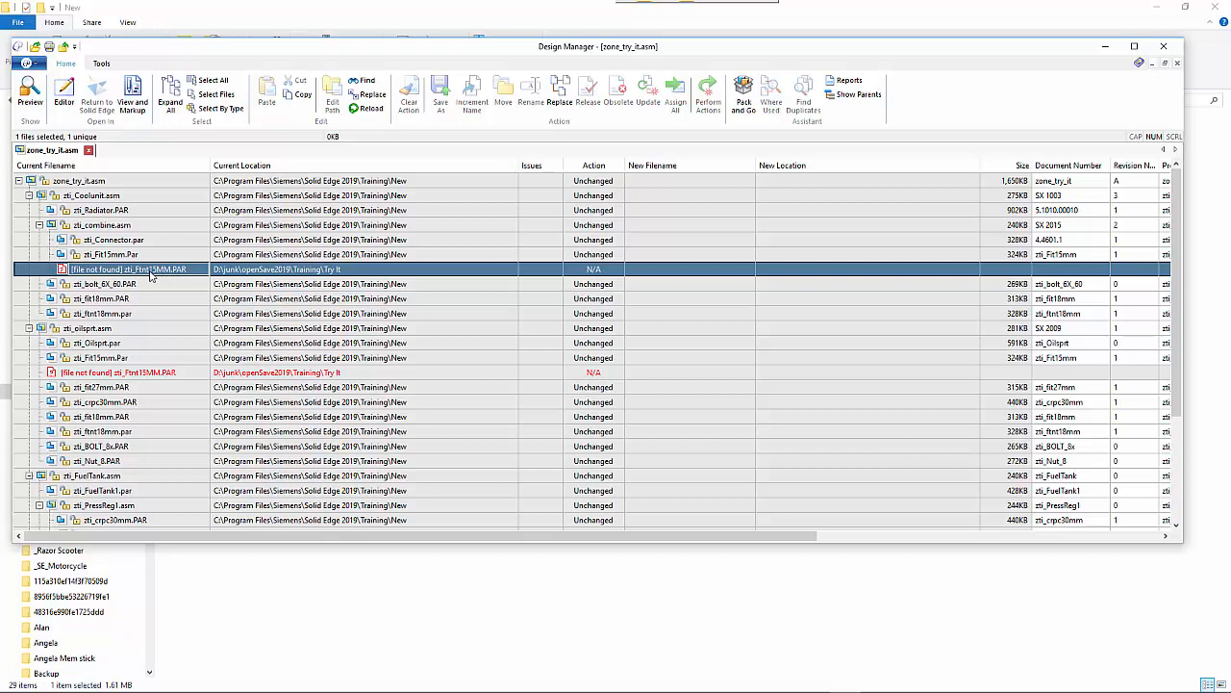
Step: Start Replace on the missing part and search the Solid Edge 2019 folder for 'ftnt'
right_click(129, 269)
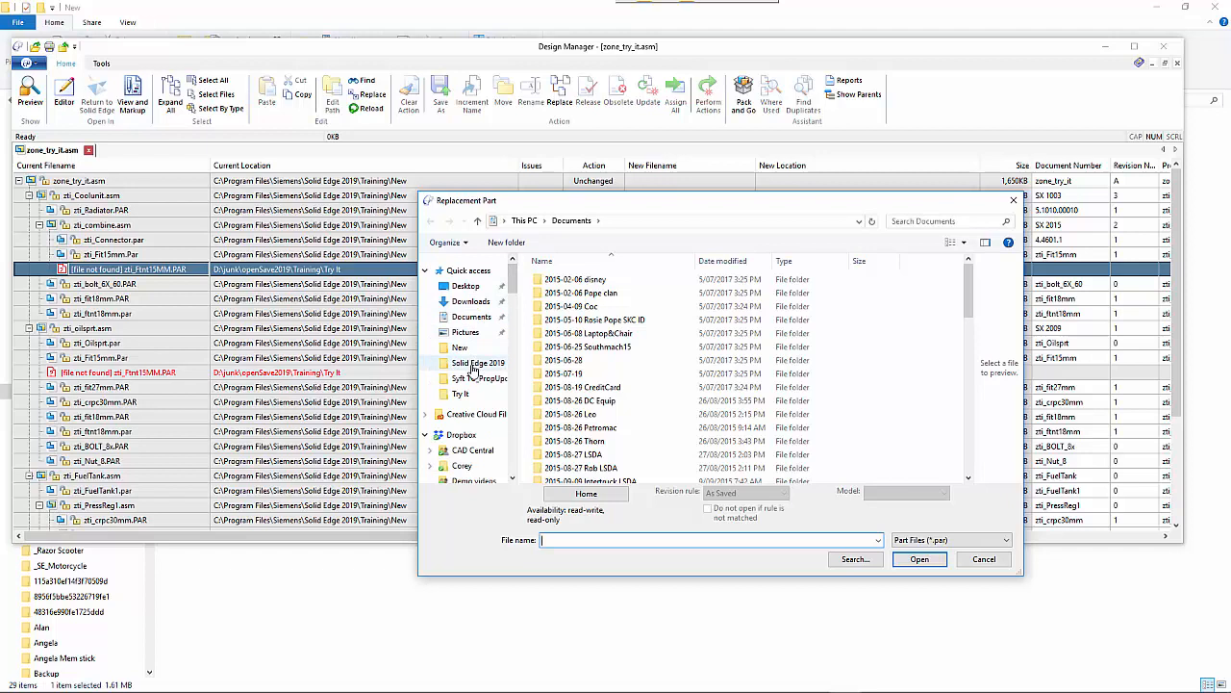
double_click(477, 362)
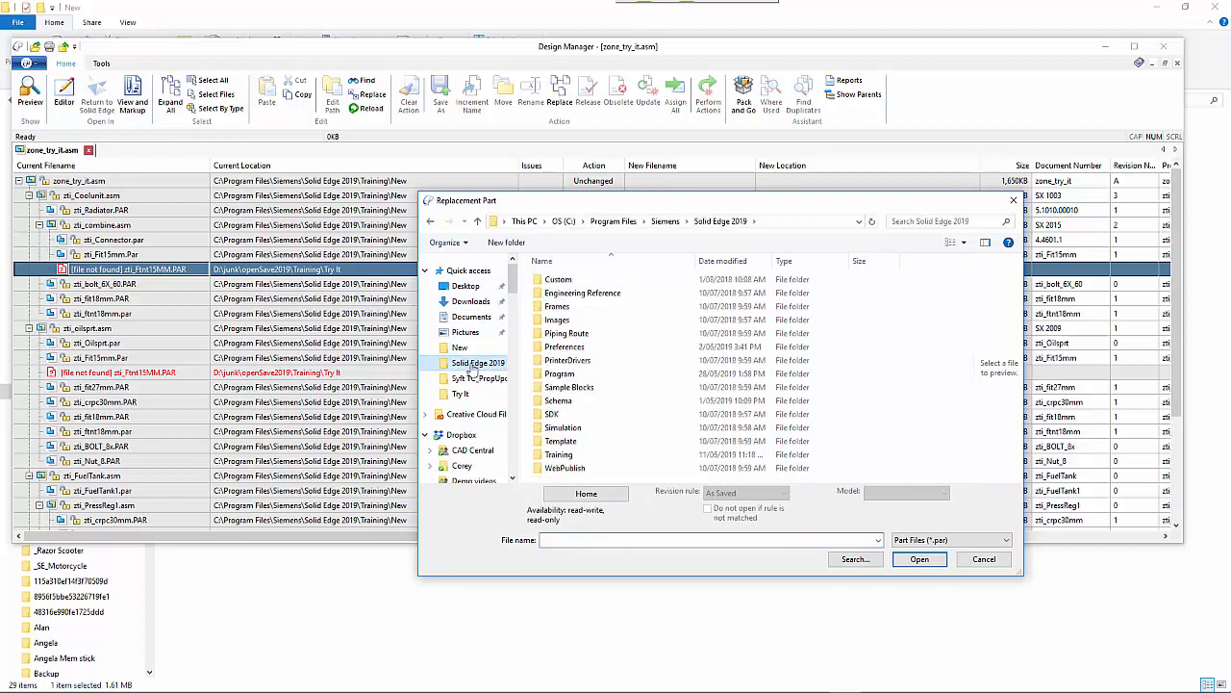
click(919, 222)
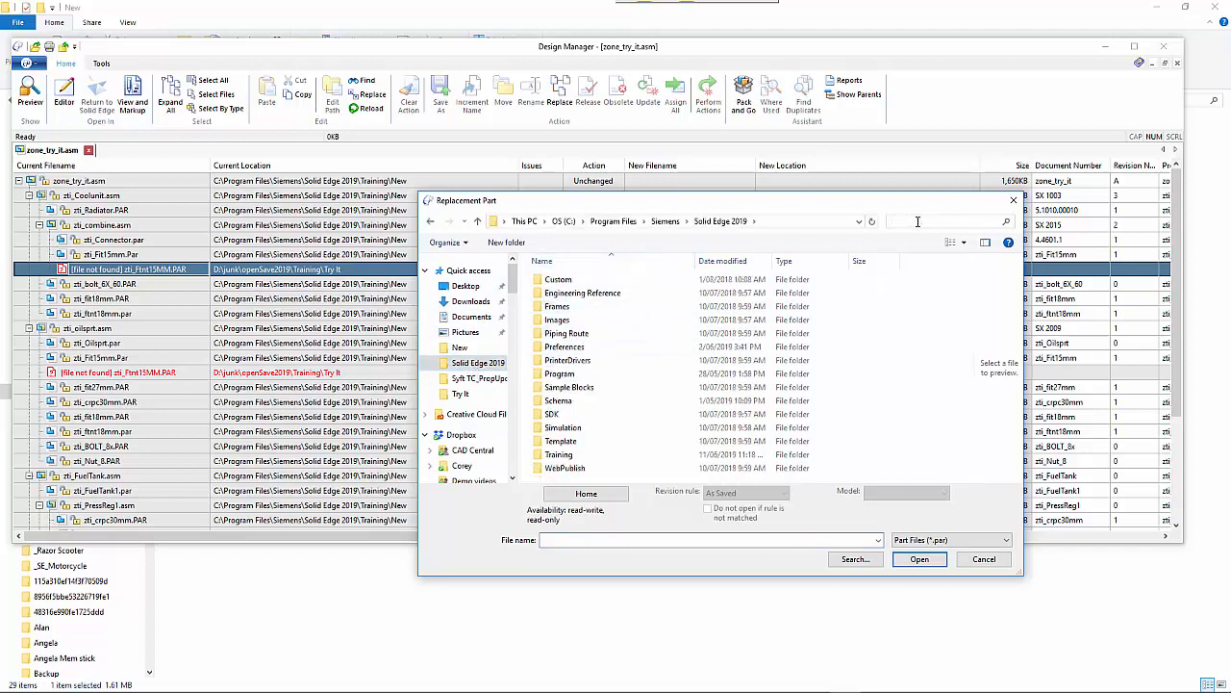
click(943, 222)
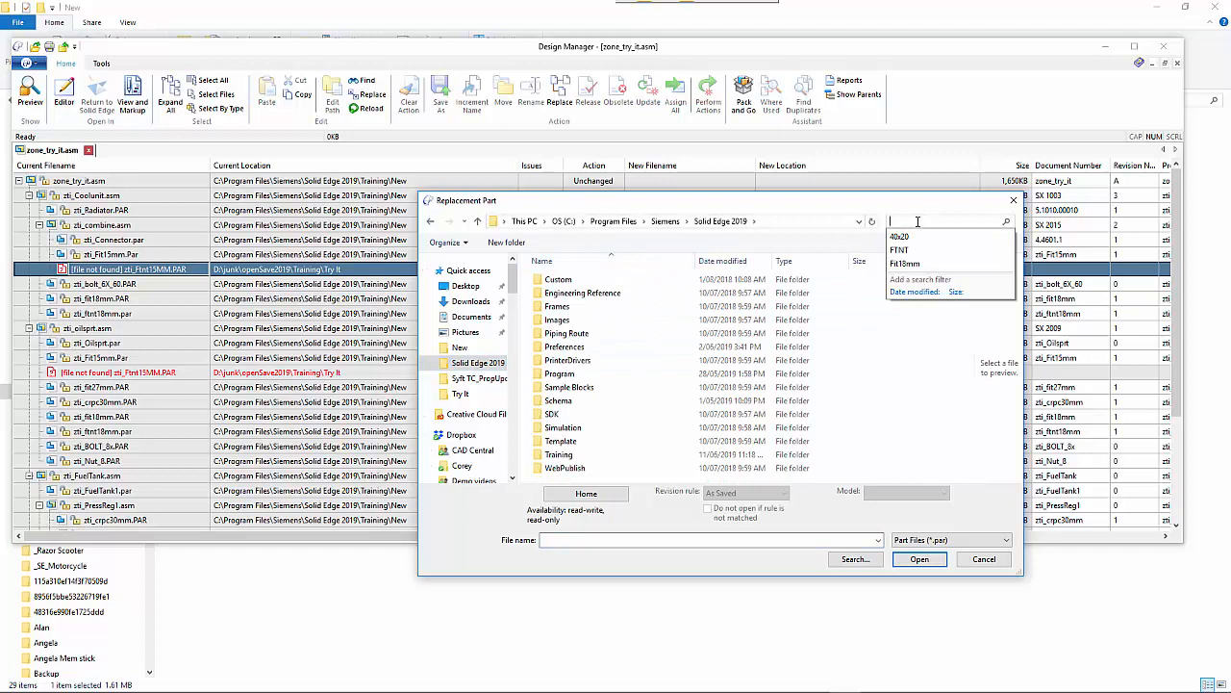
text(ftnt)
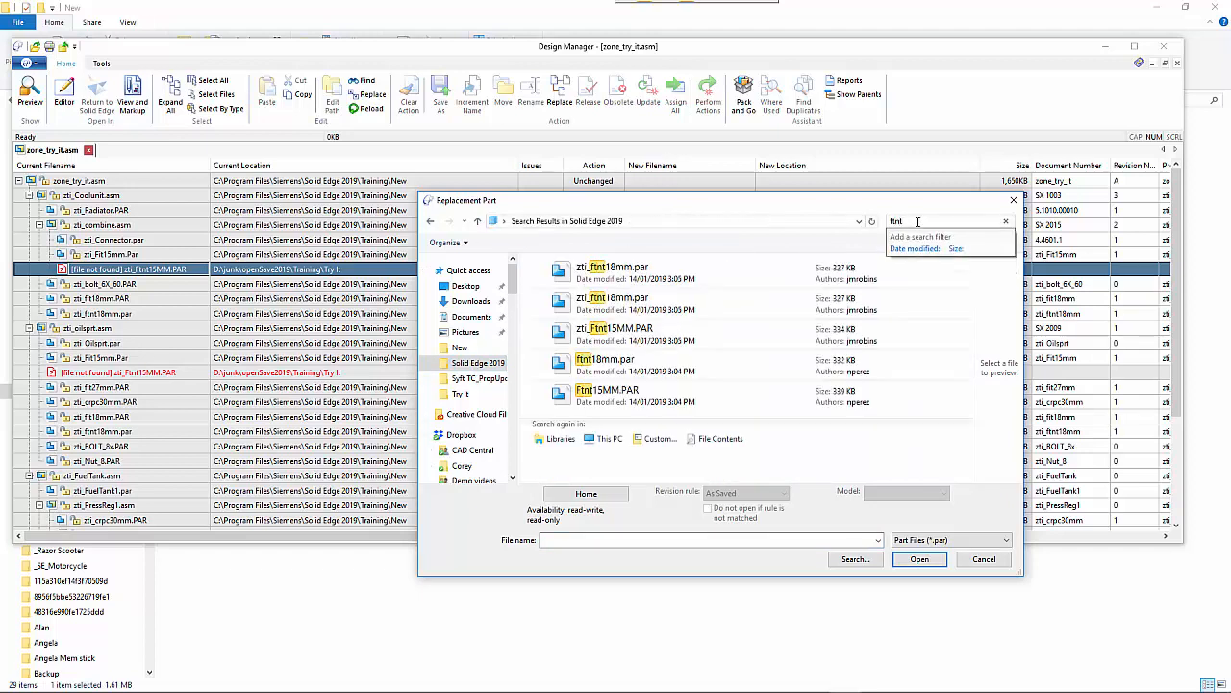
Step: Choose zi_ftnt15MM.PAR as the replacement part and confirm it
click(625, 335)
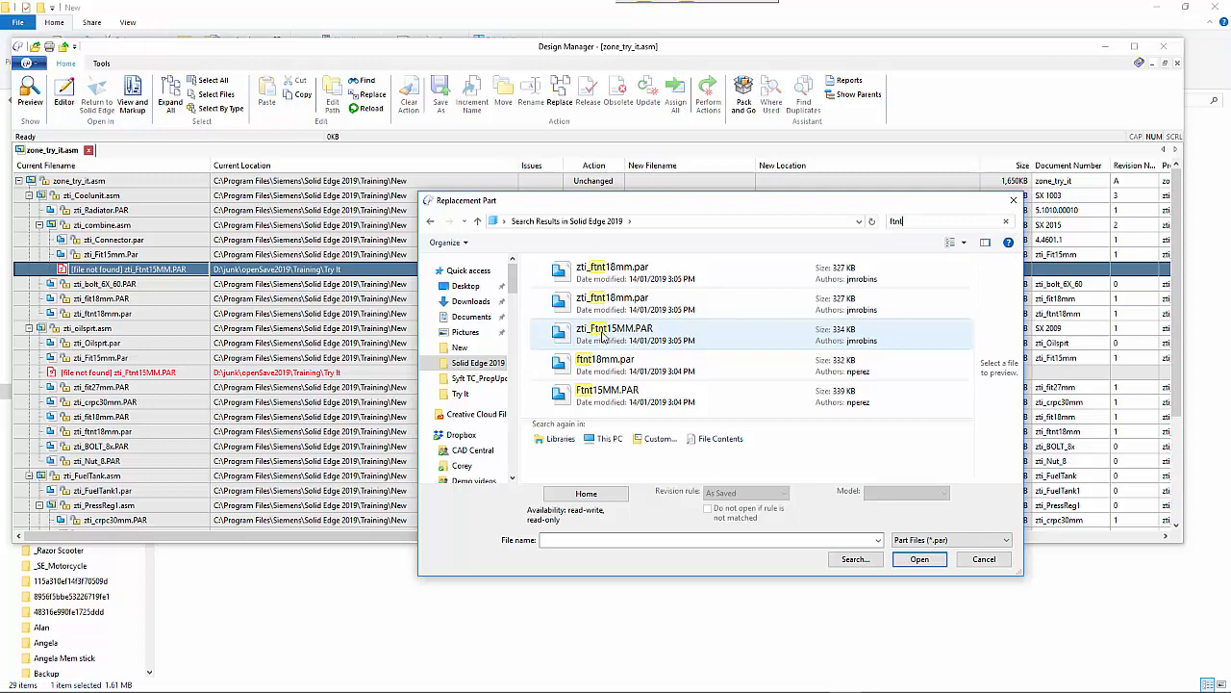
click(616, 335)
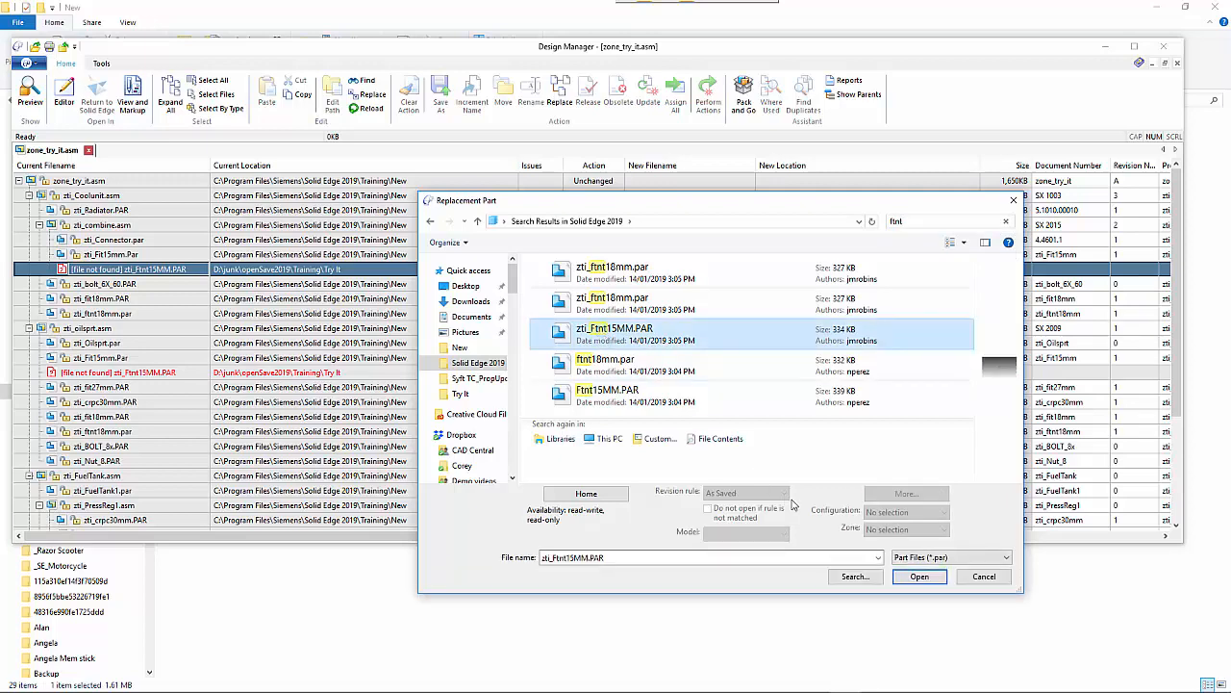
click(919, 577)
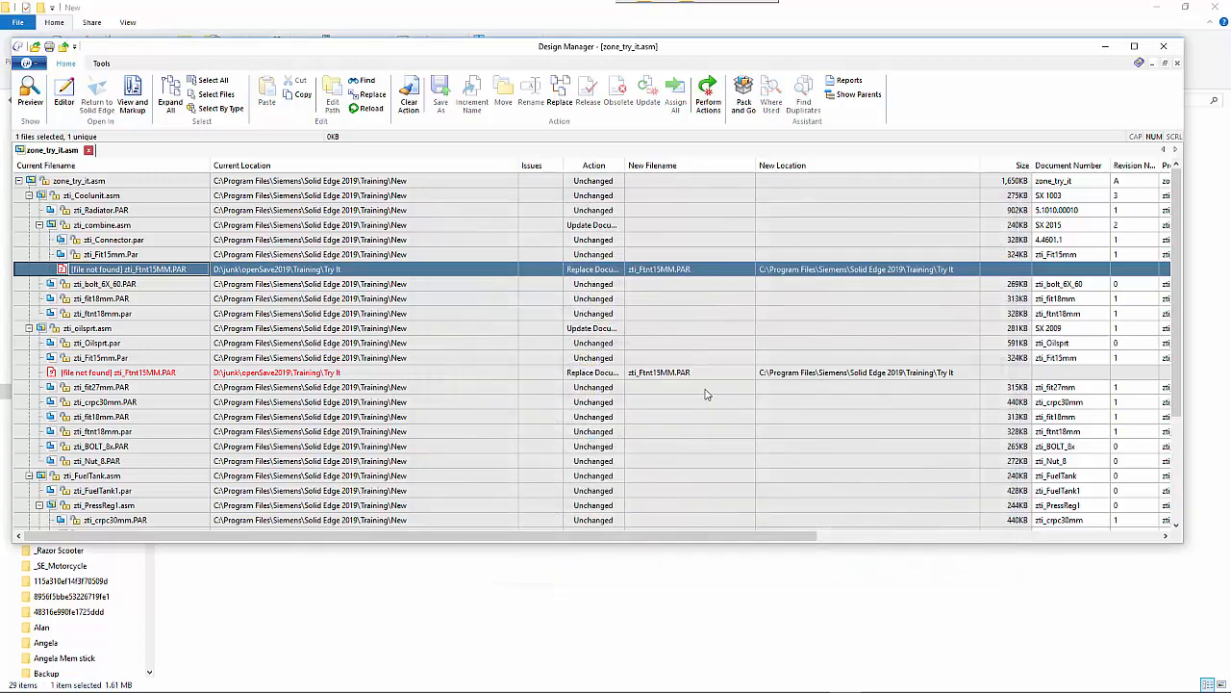
mouse_move(593, 387)
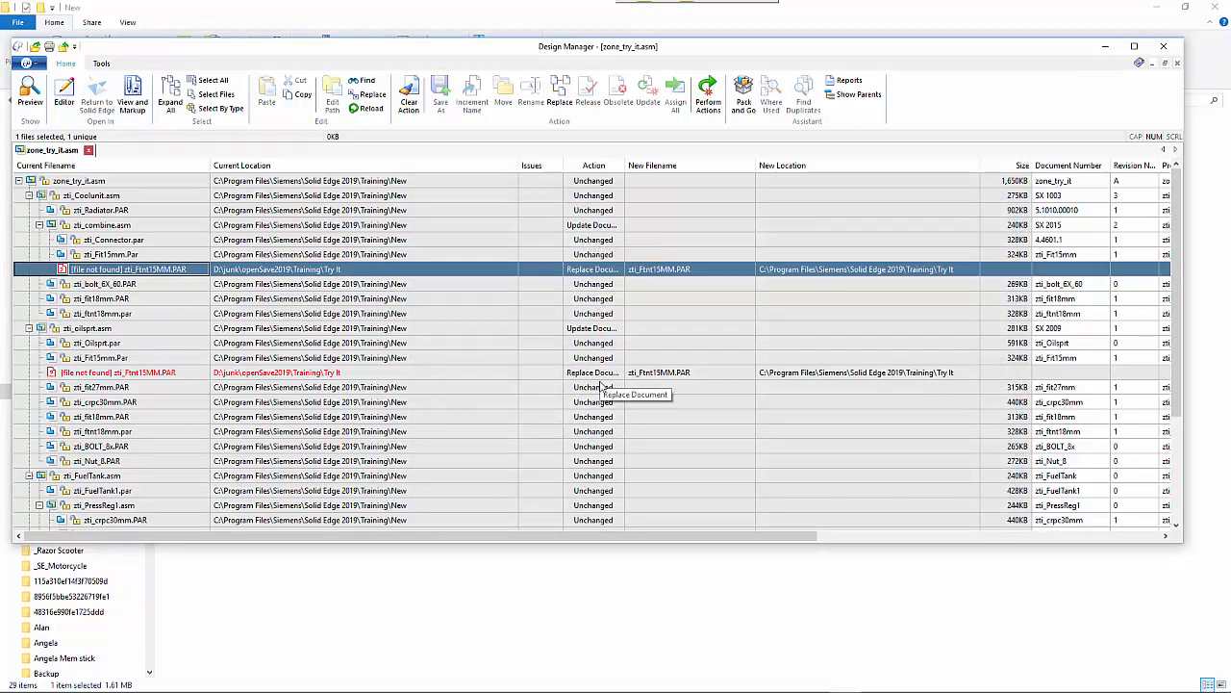
mouse_move(586, 285)
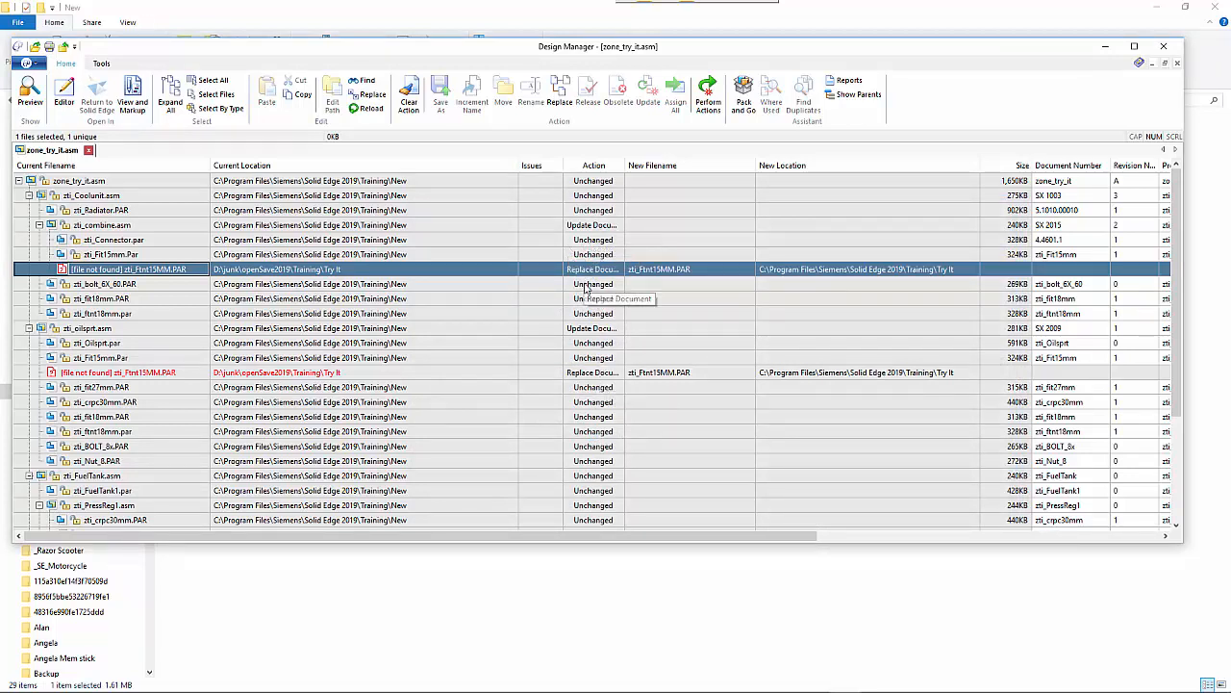
mouse_move(594, 343)
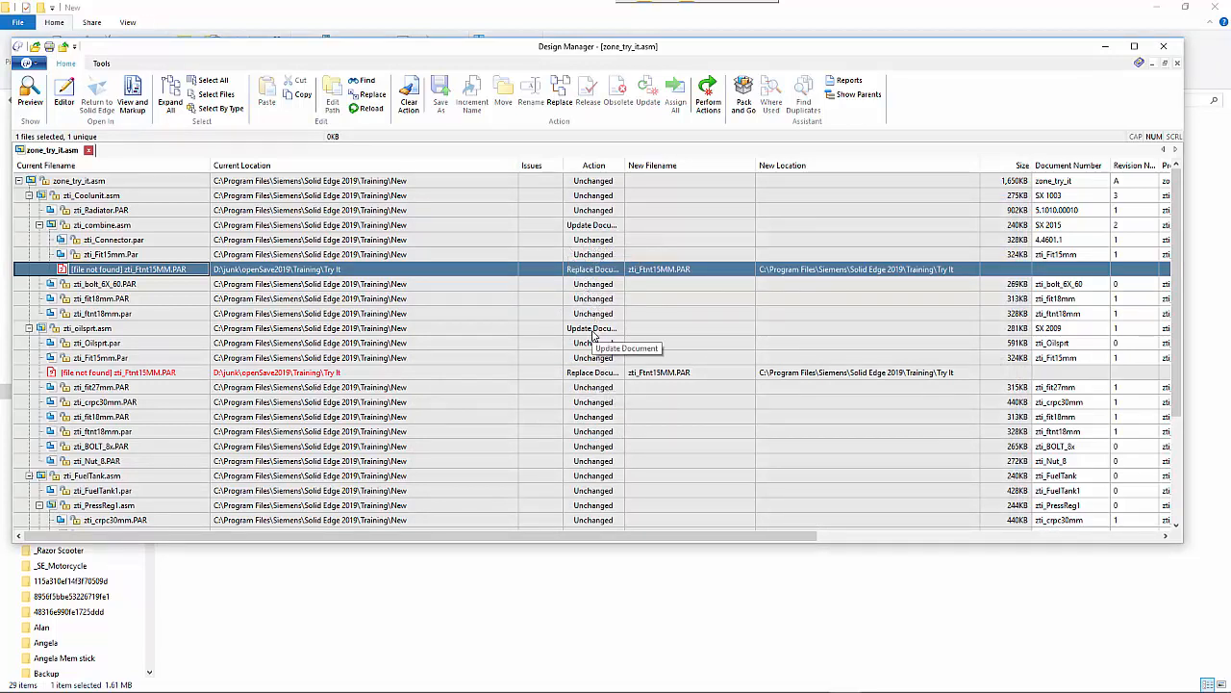
mouse_move(590, 234)
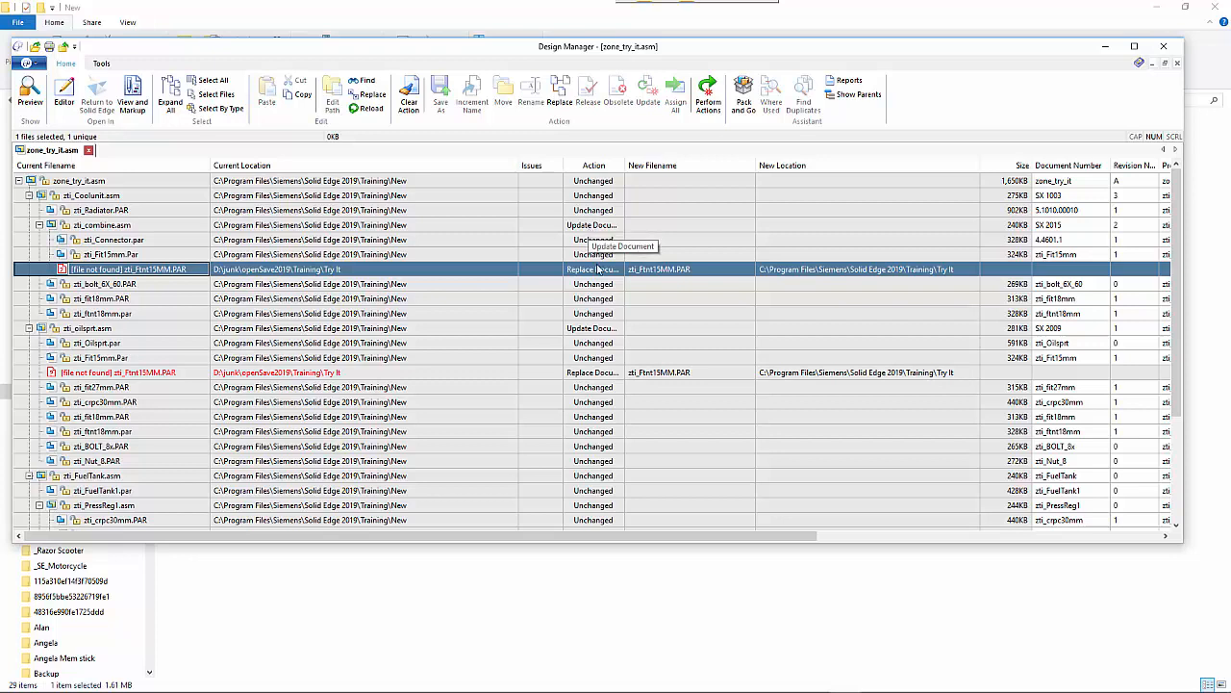
mouse_move(958, 381)
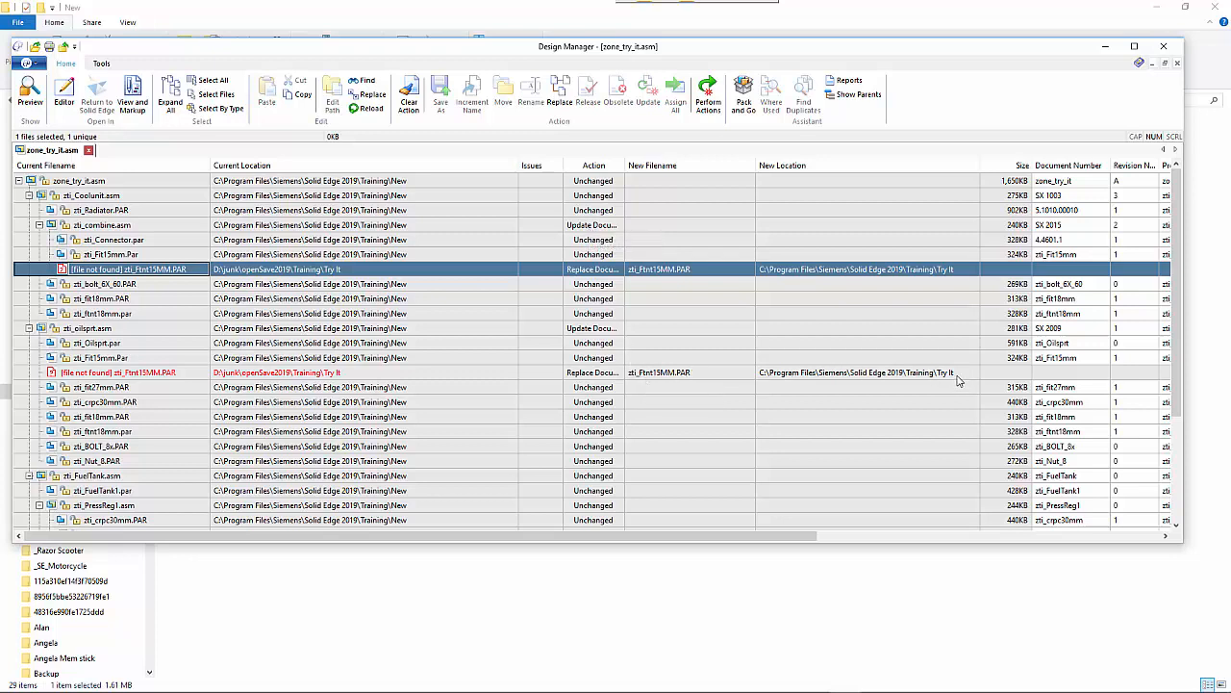
mouse_move(931, 397)
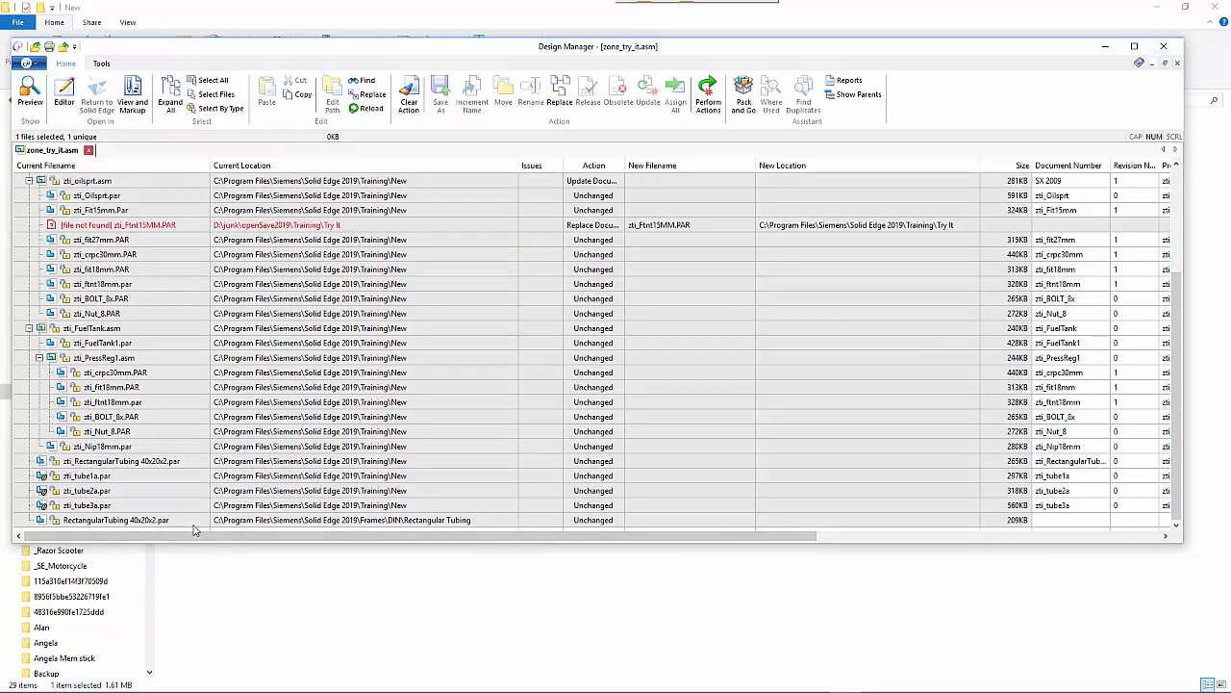
mouse_move(158, 531)
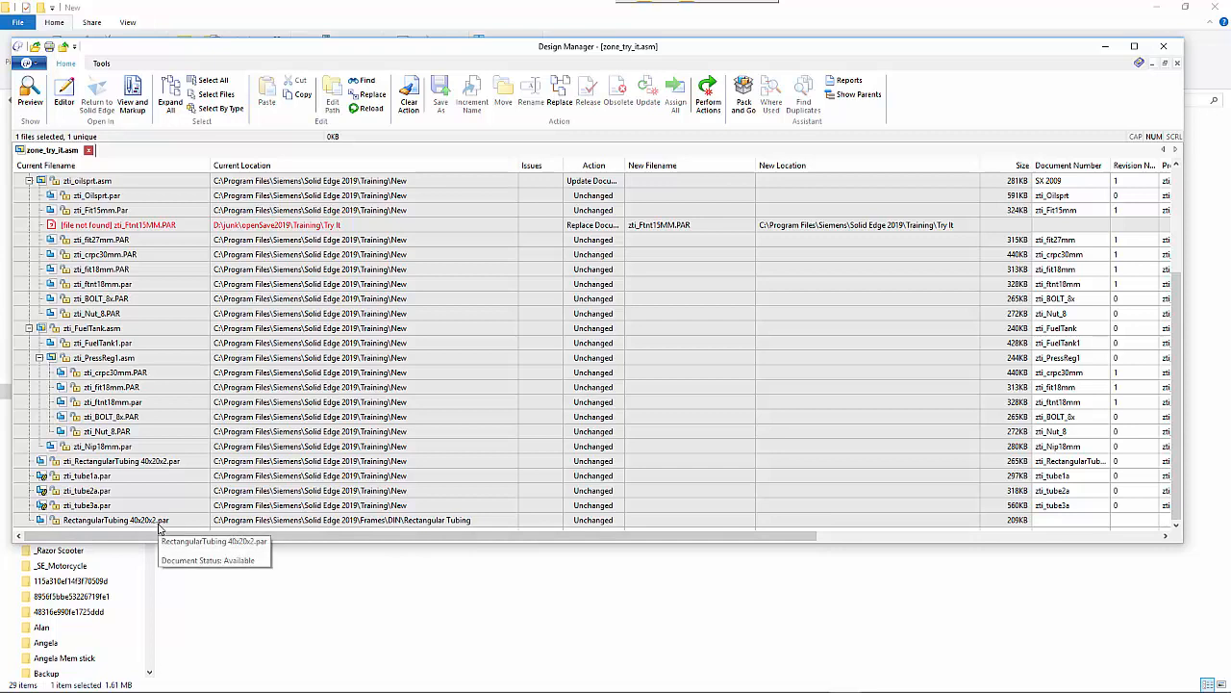
mouse_move(369, 526)
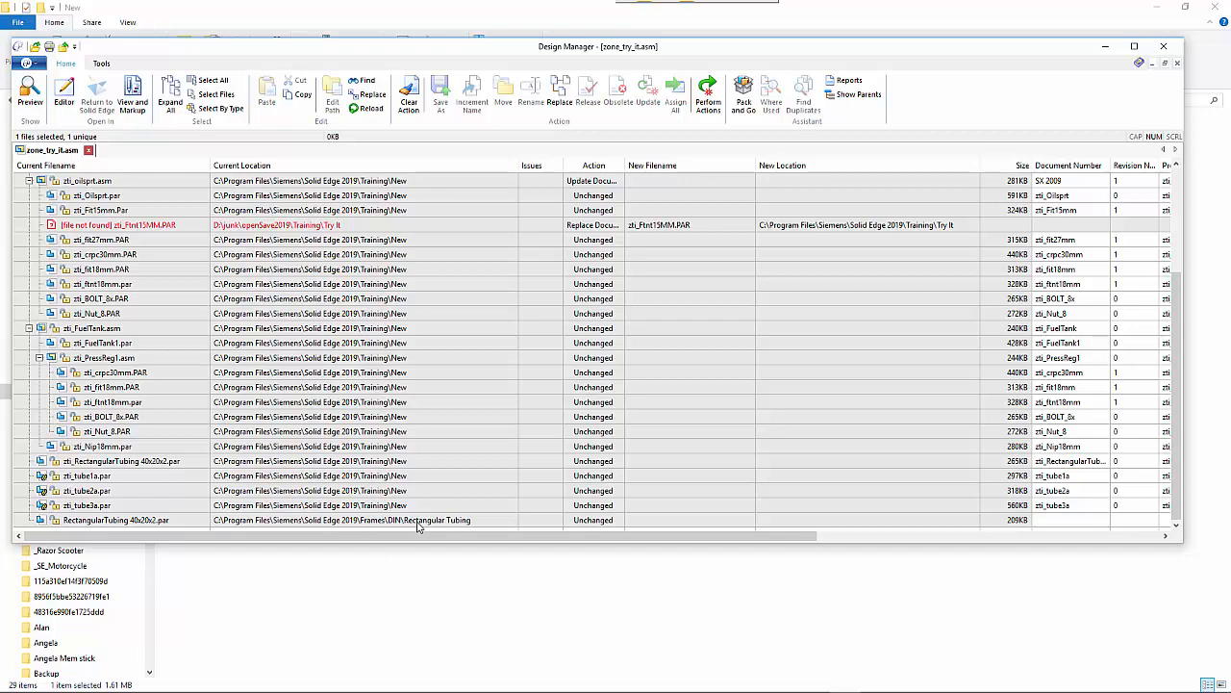
Step: Set the RectangularTubing 40x20x2 part to Save As into the single Training View folder
click(363, 520)
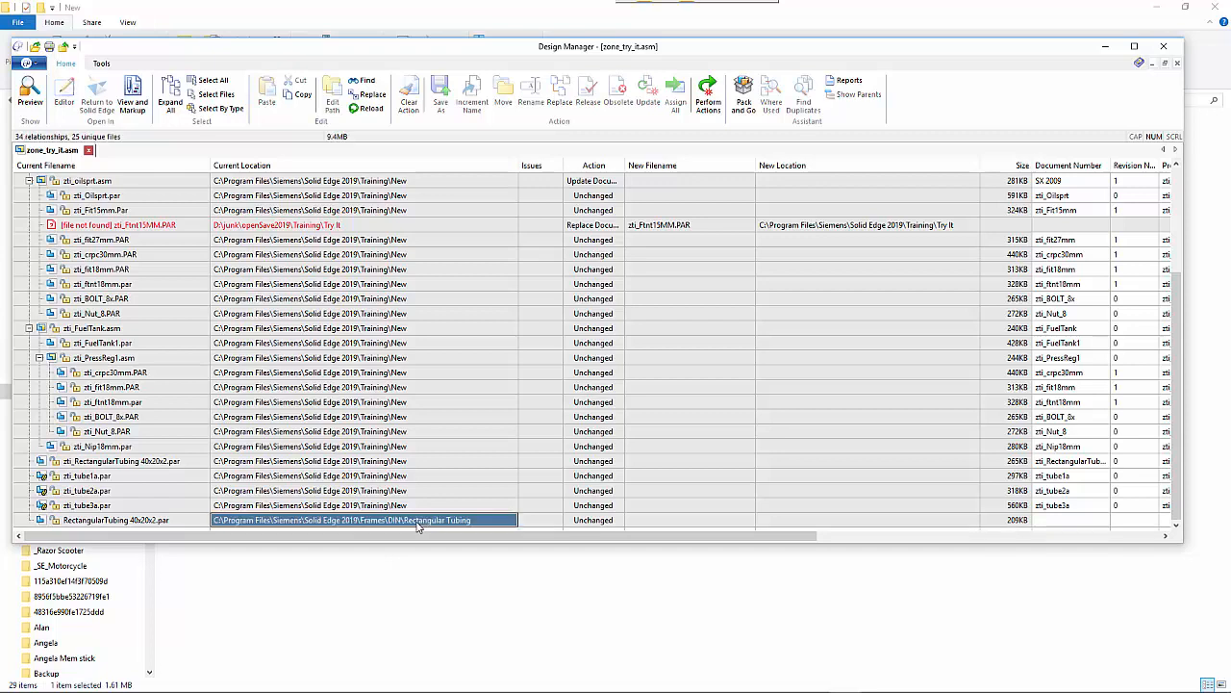
click(116, 520)
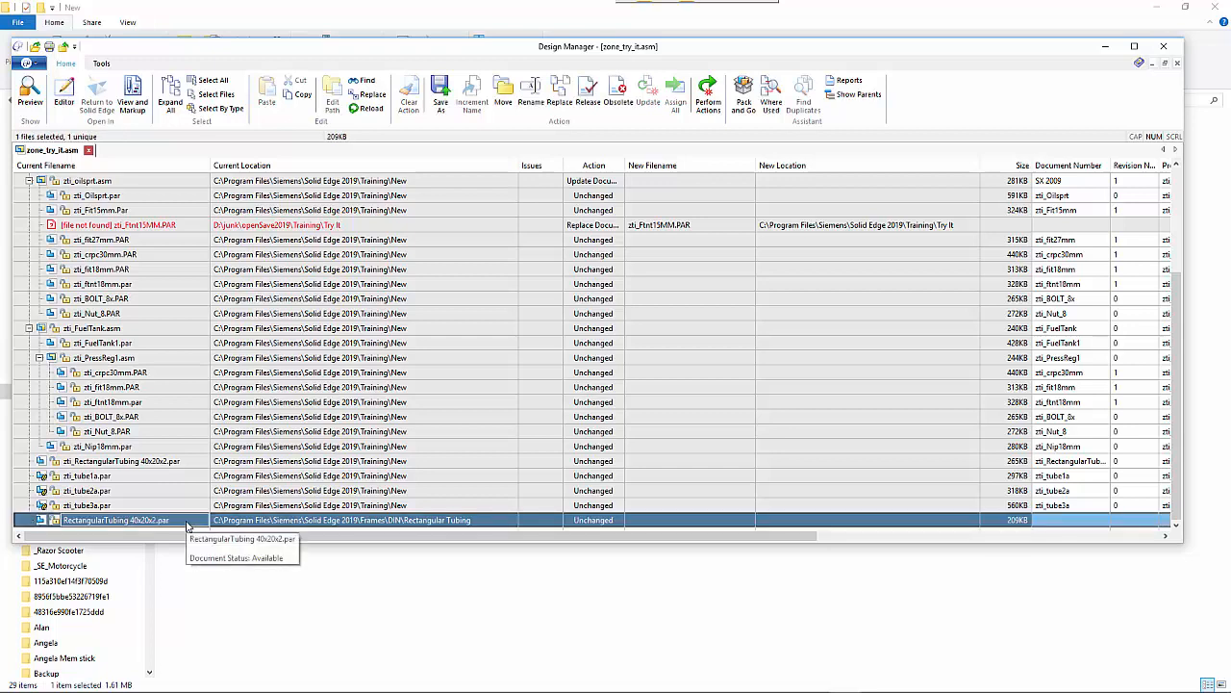
right_click(116, 520)
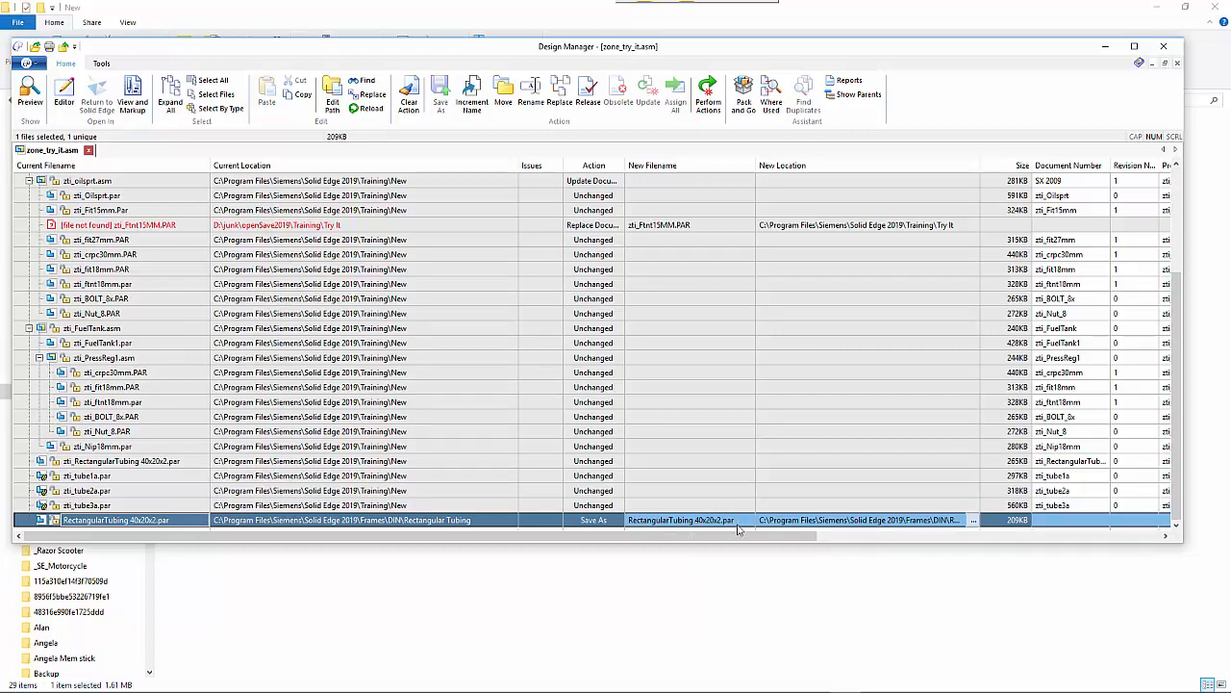
mouse_move(919, 528)
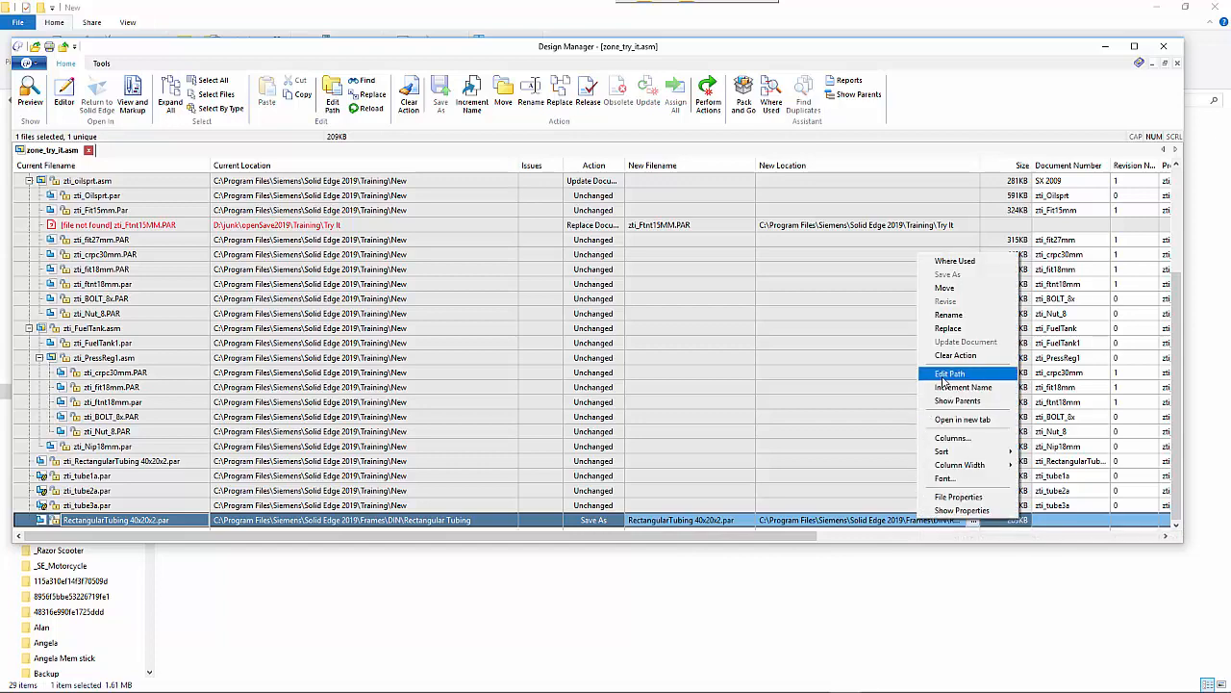
click(951, 374)
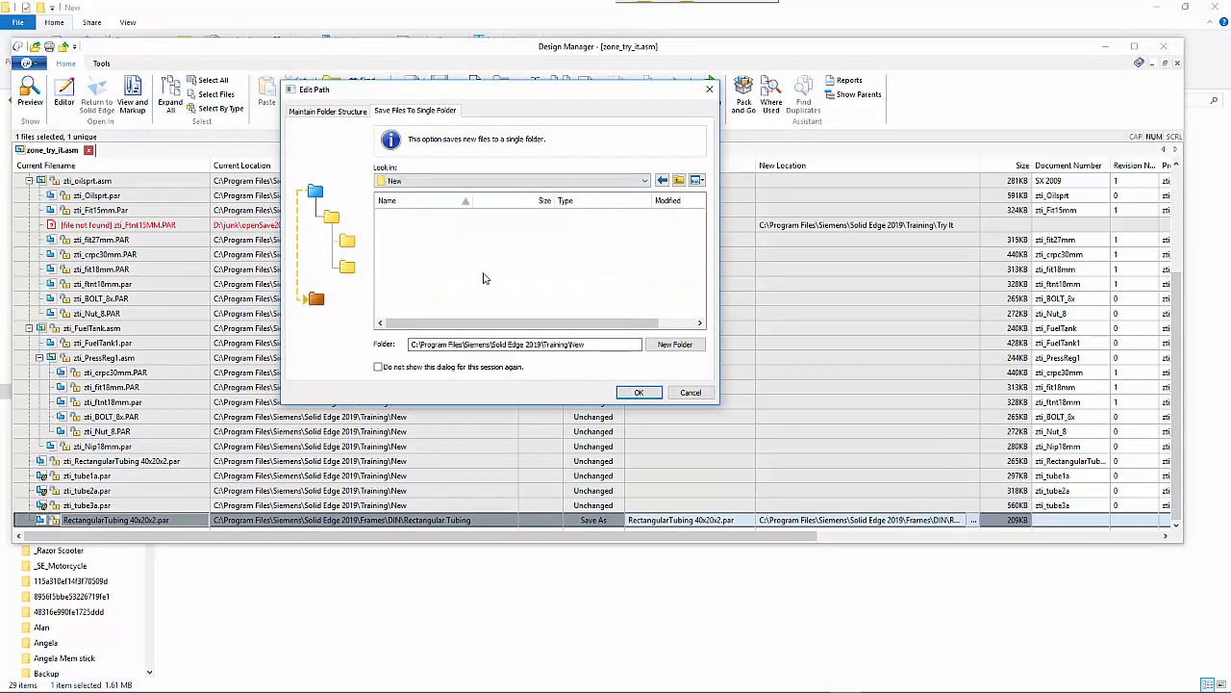
click(639, 392)
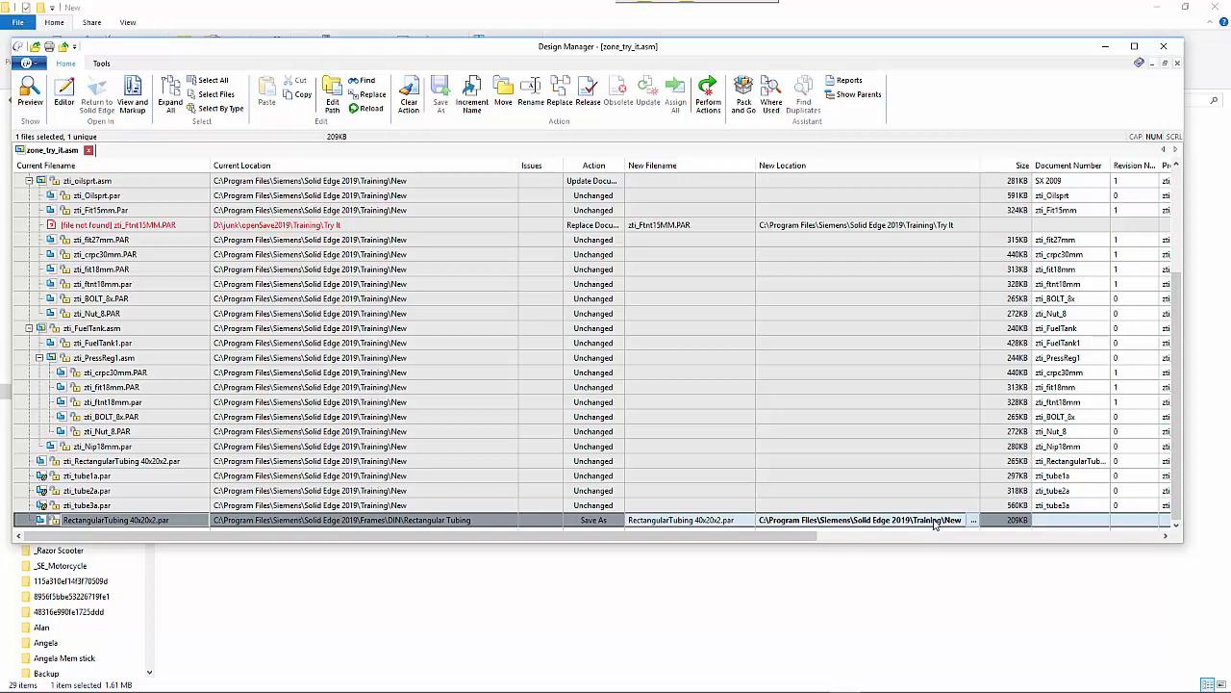
mouse_move(708, 100)
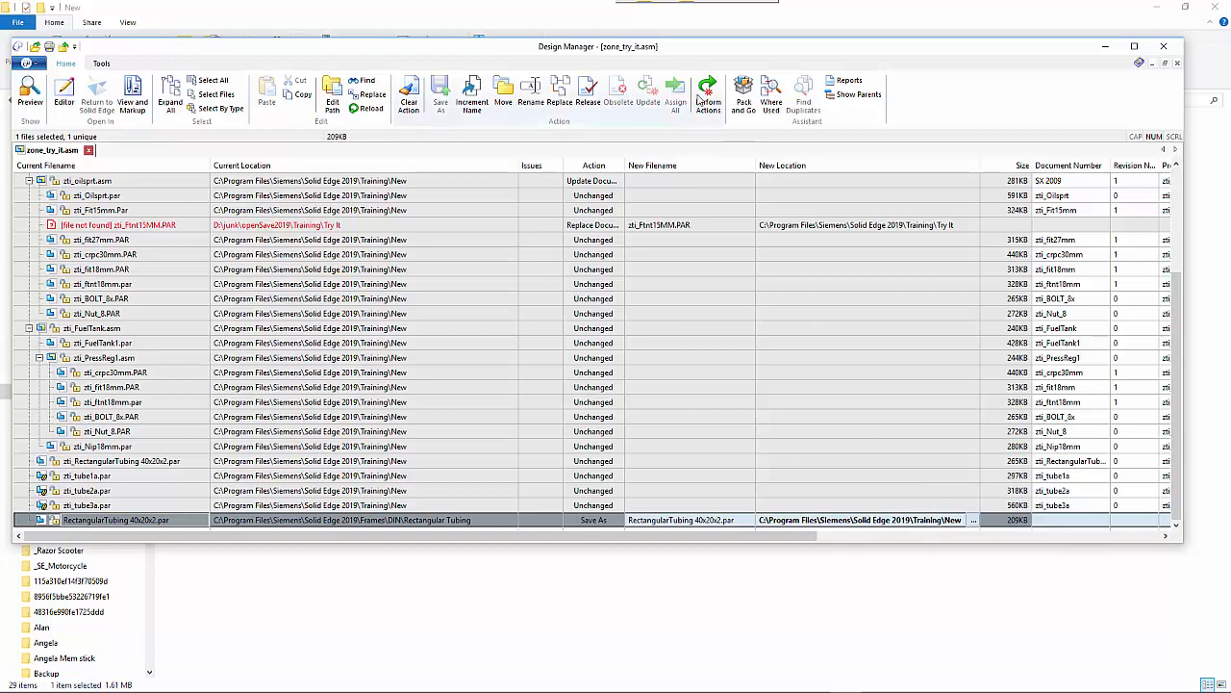
mouse_move(708, 93)
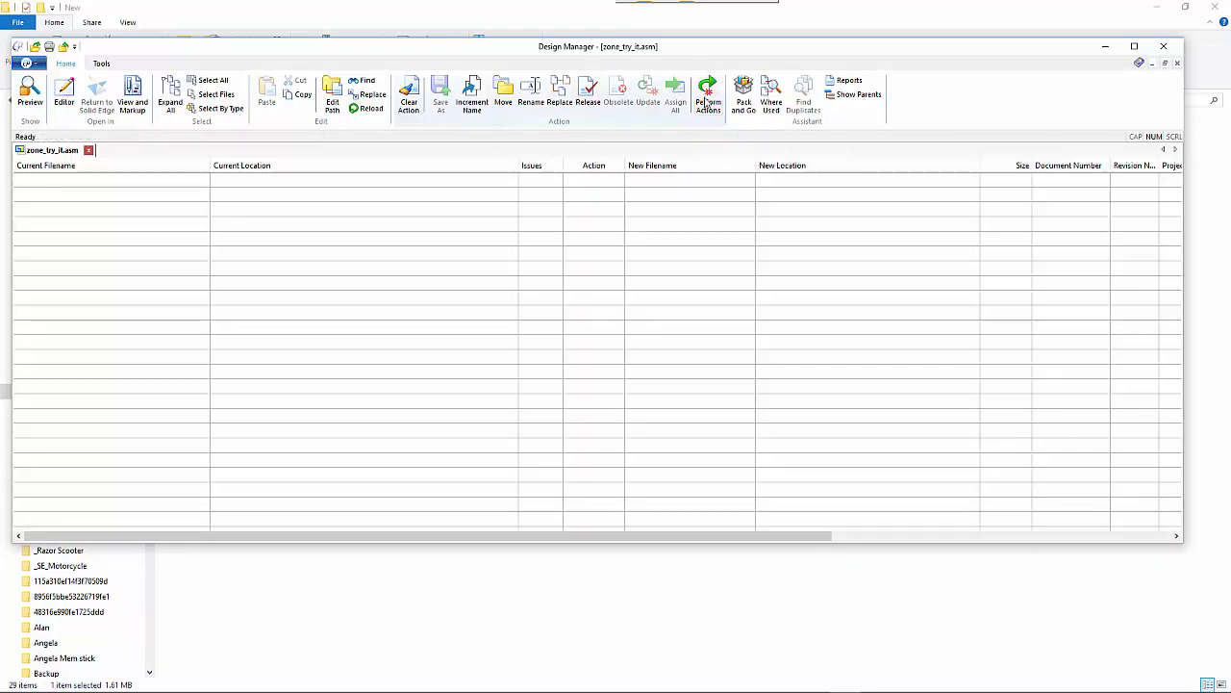
Step: Expand all subassemblies and select the zi_ftnt15MM.PAR replacement part from Try It
click(169, 96)
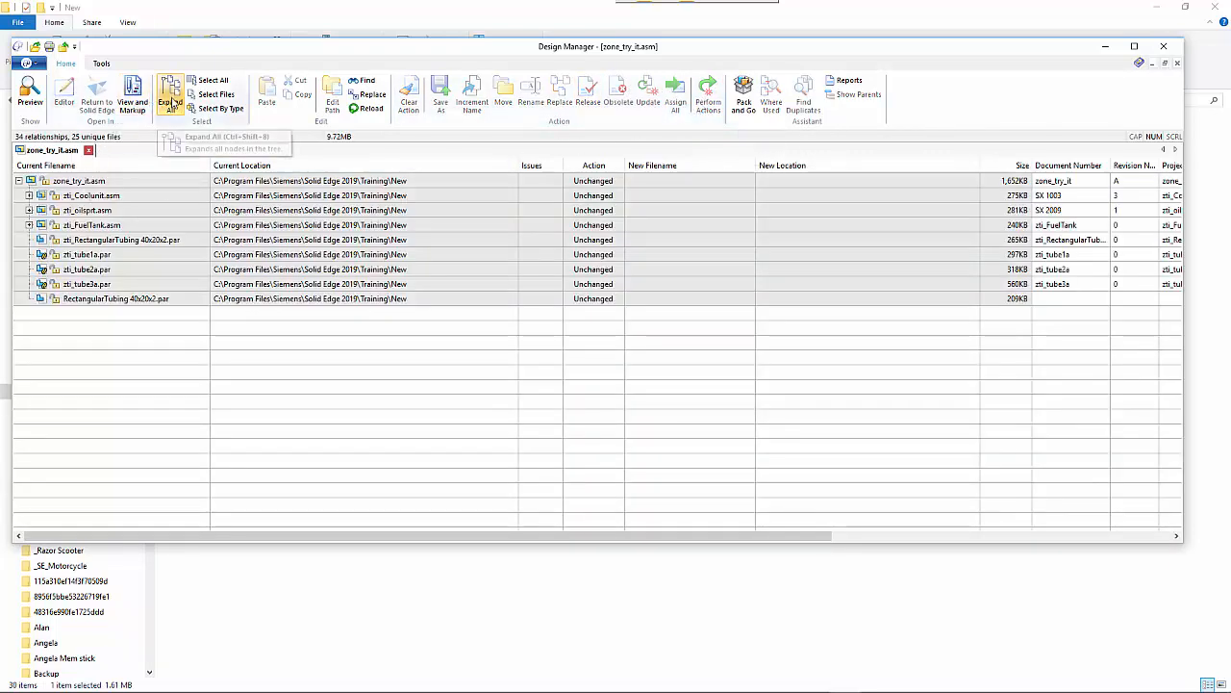
click(169, 96)
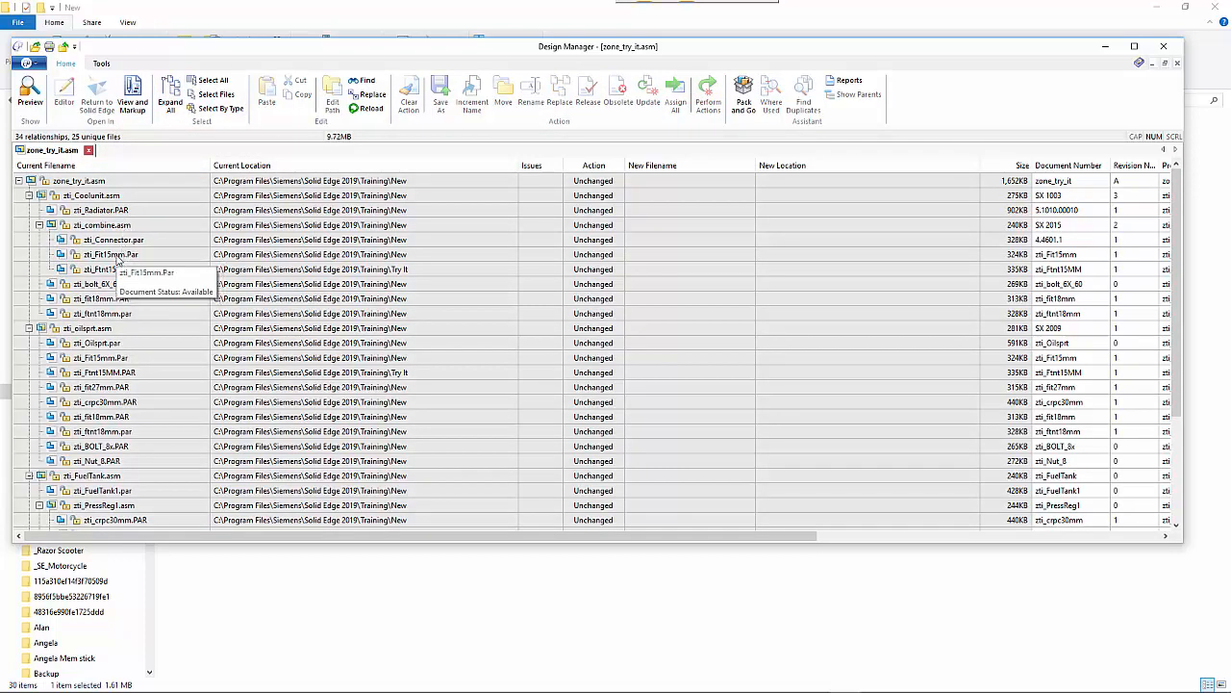
click(108, 269)
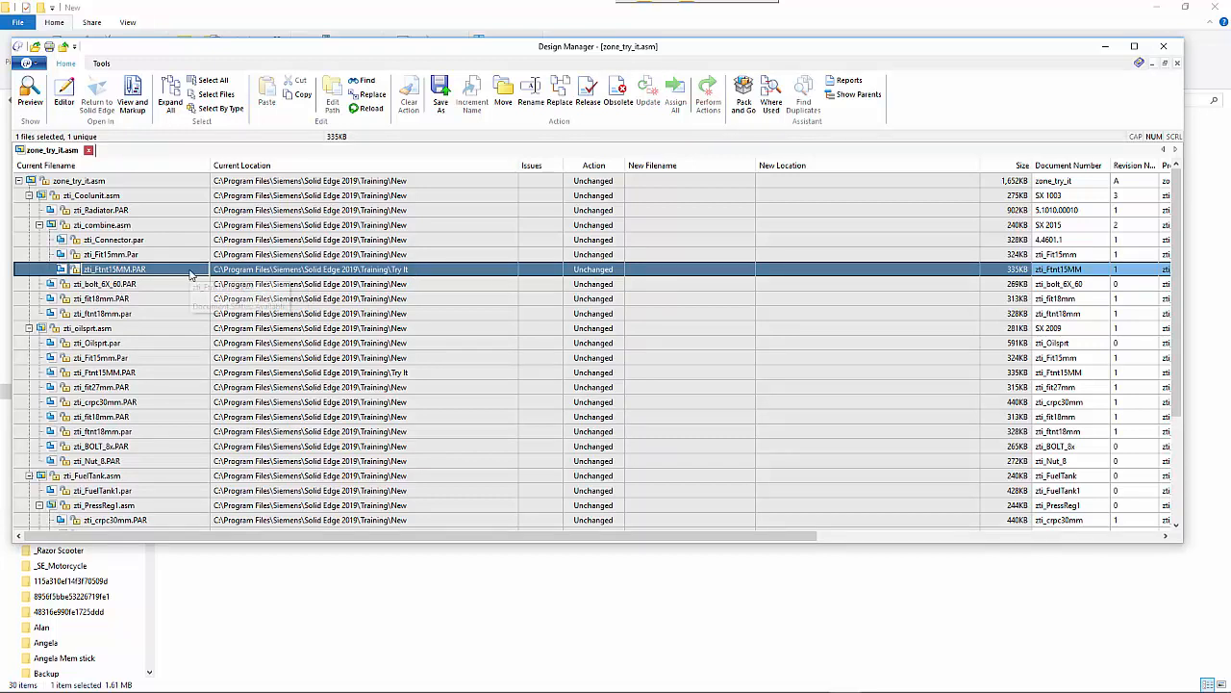
right_click(116, 269)
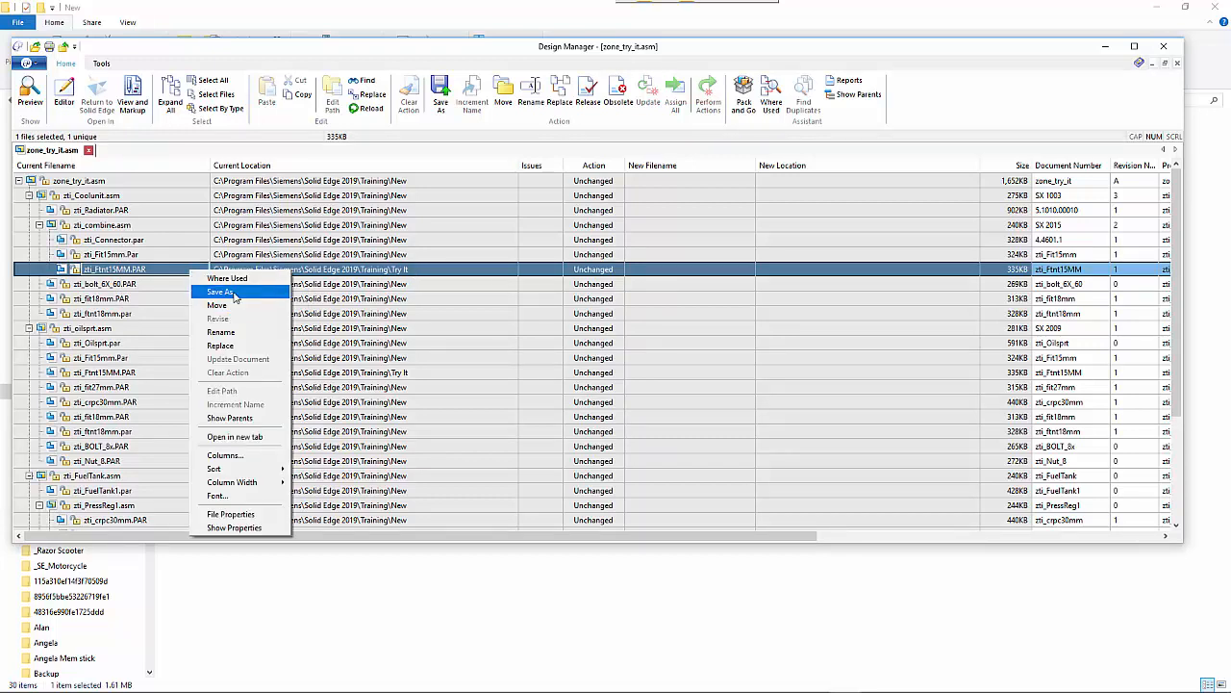
Step: Set the replacement part to Save As into the single Training View folder
click(219, 293)
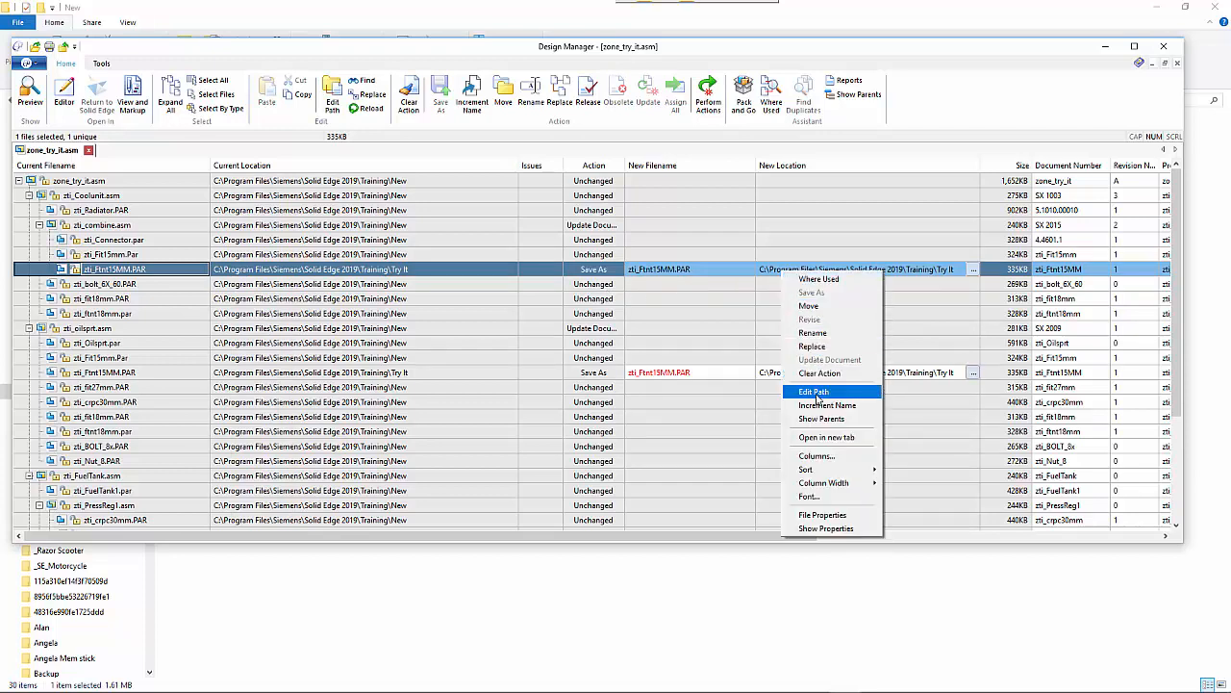
click(814, 390)
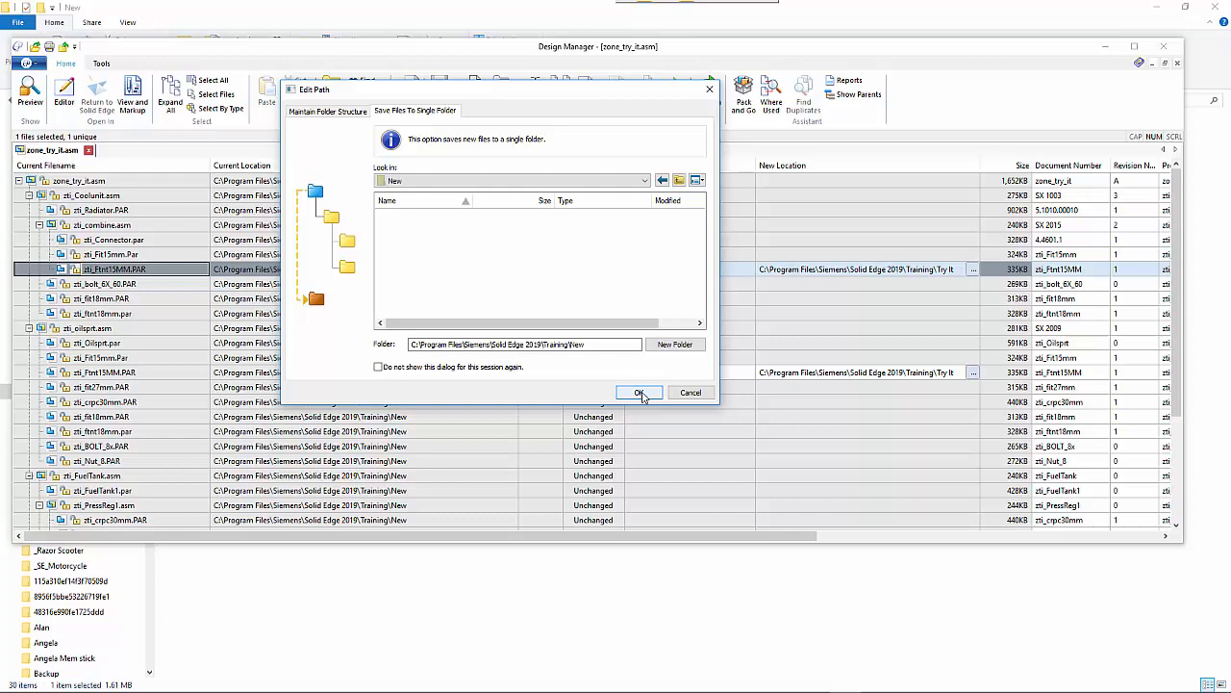
click(639, 392)
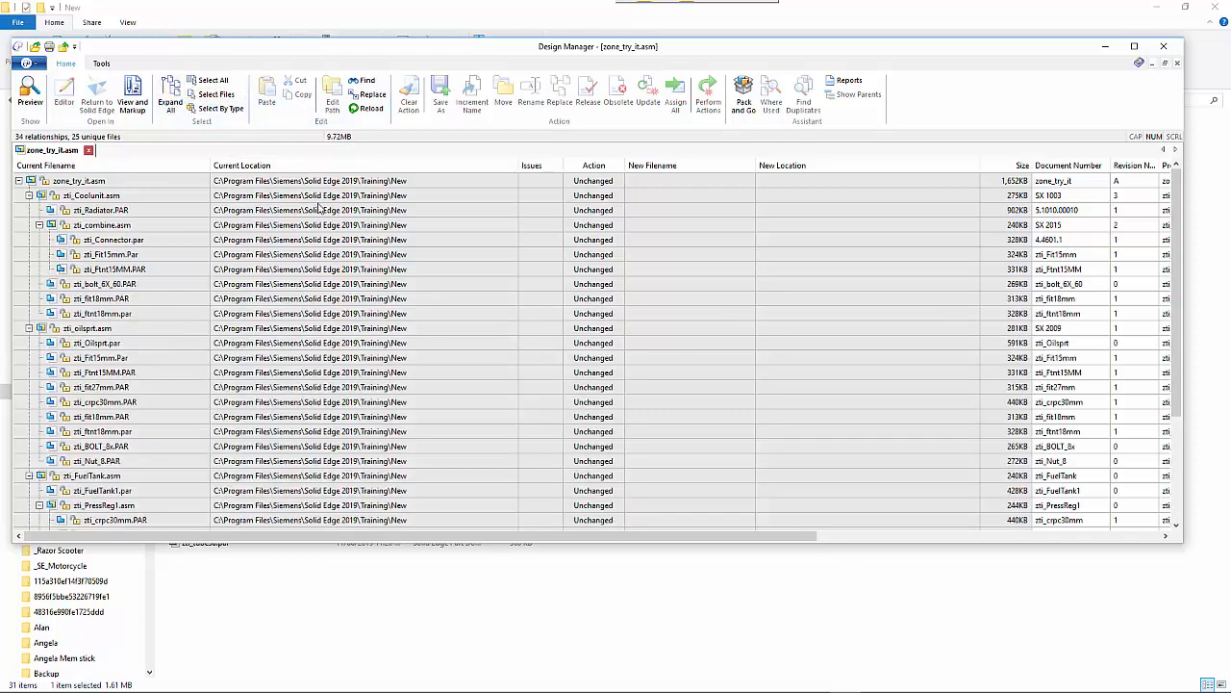
scroll(down, 3)
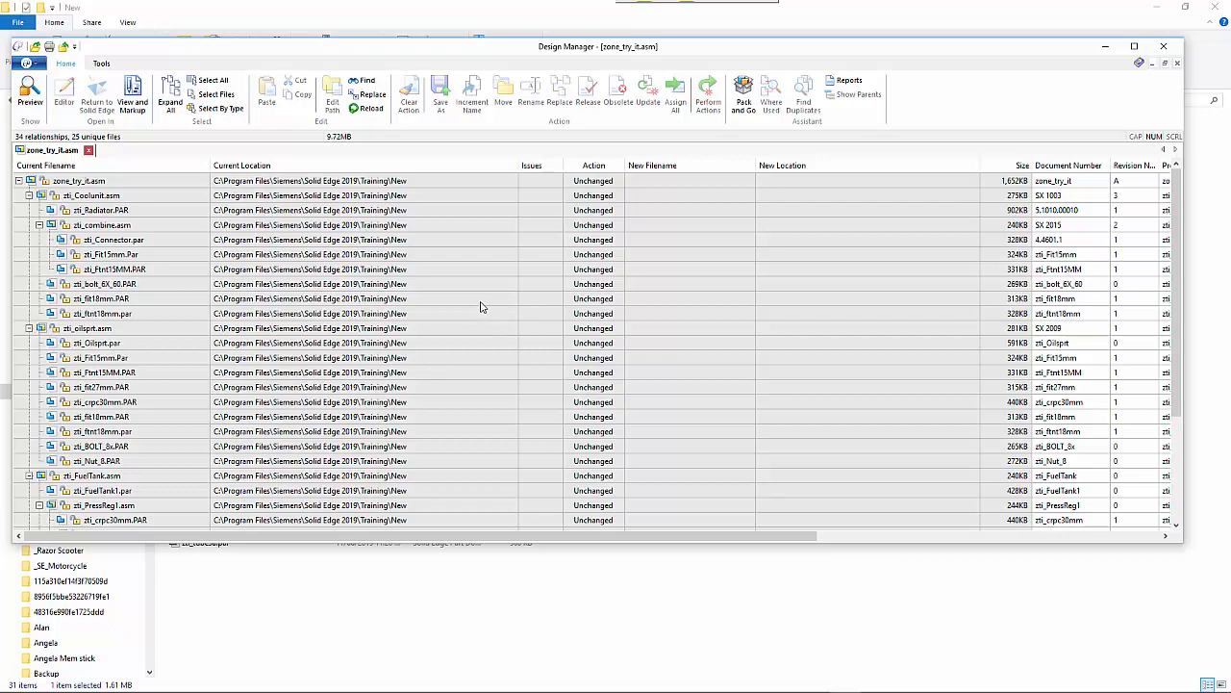
mouse_move(227, 269)
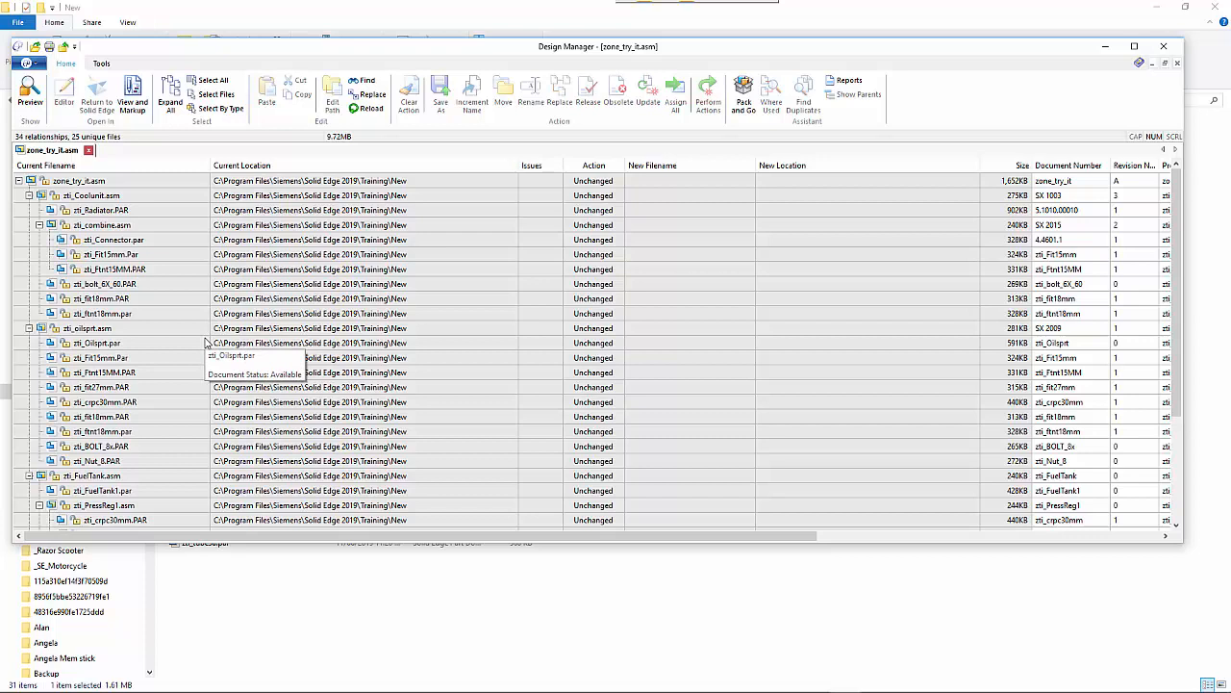
mouse_move(475, 306)
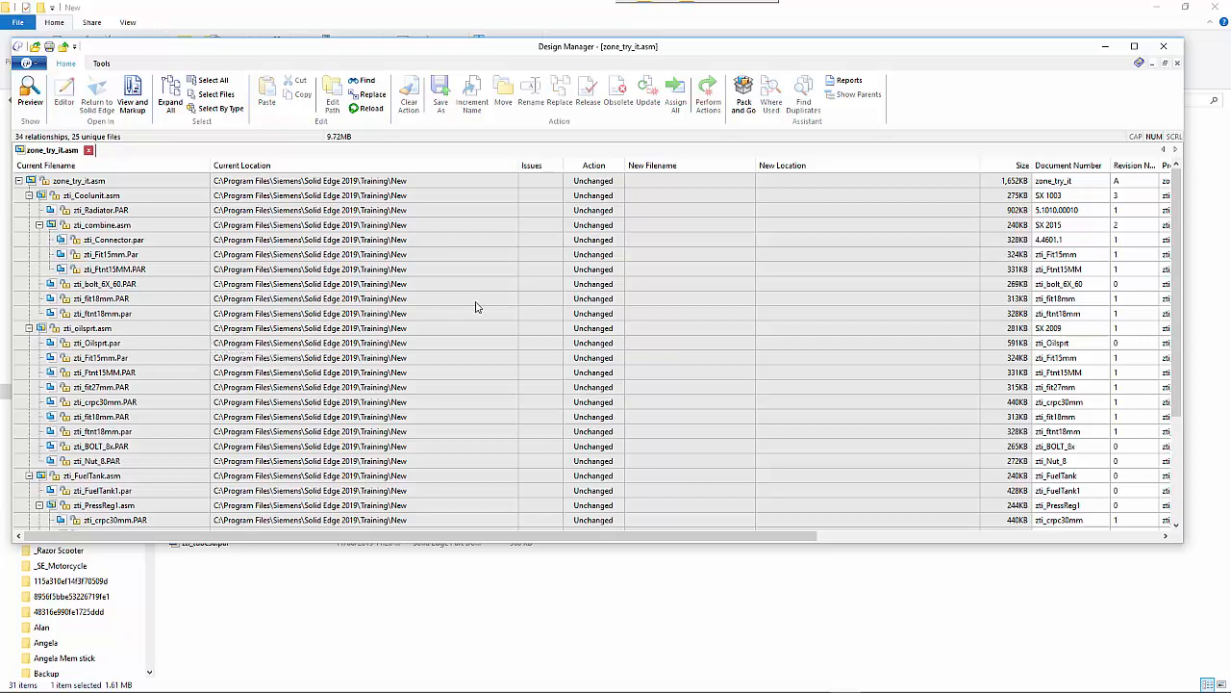
mouse_move(535, 335)
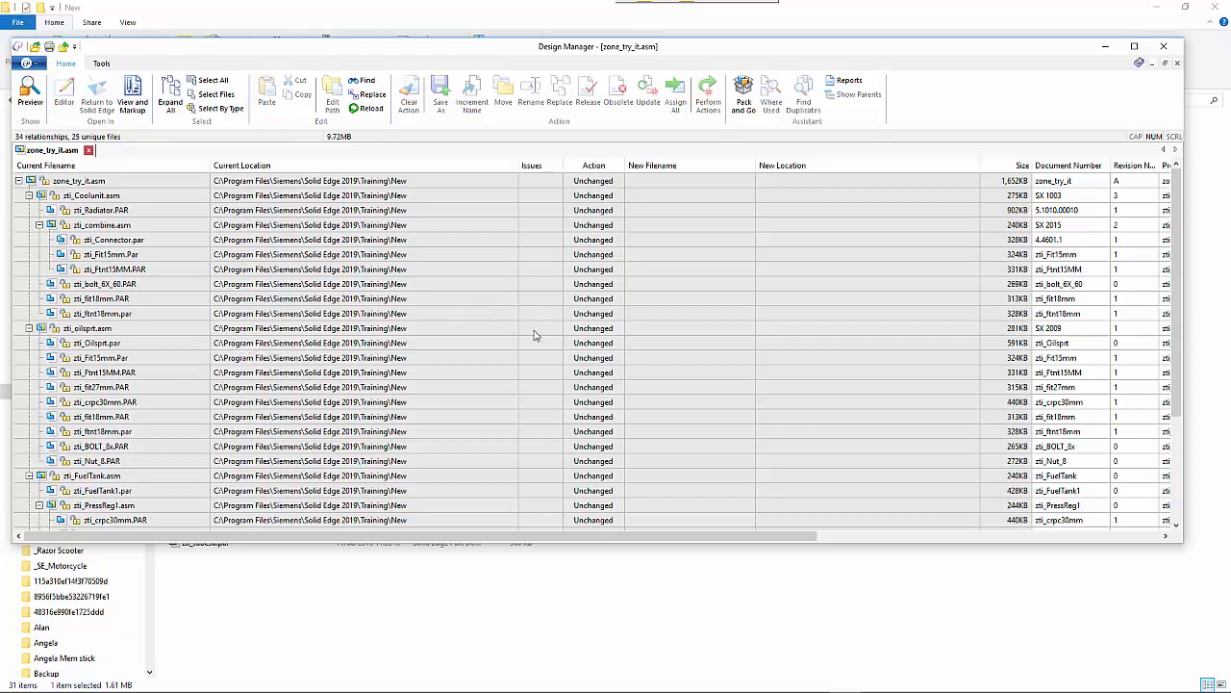
mouse_move(673, 250)
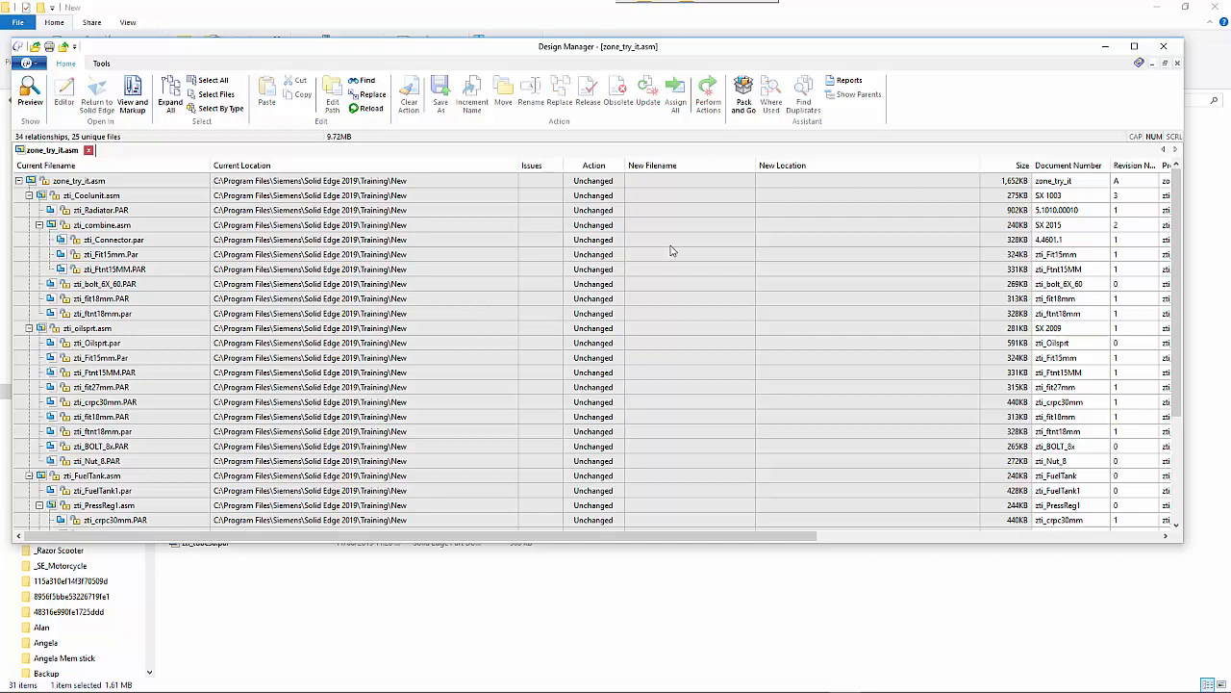